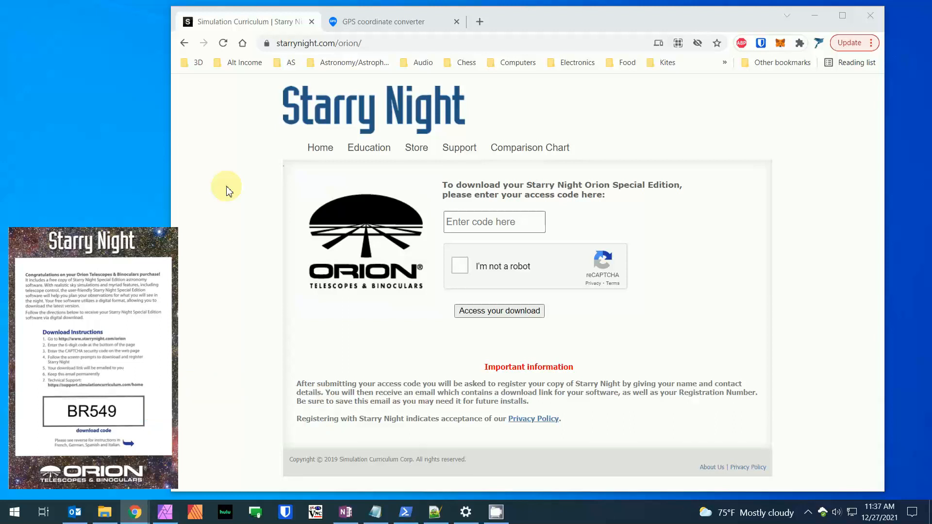
{"action": "mouse_move", "coordinate": [306, 72]}
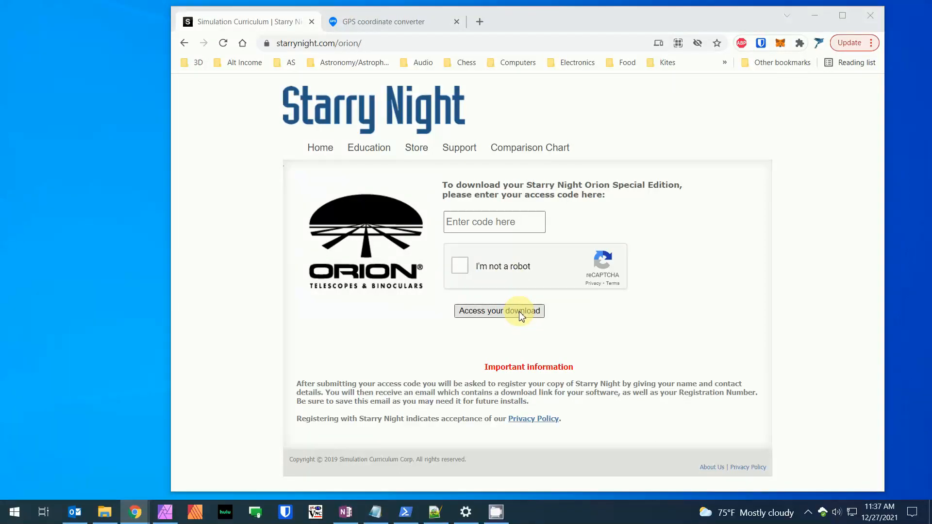
{"action": "mouse_move", "coordinate": [497, 273]}
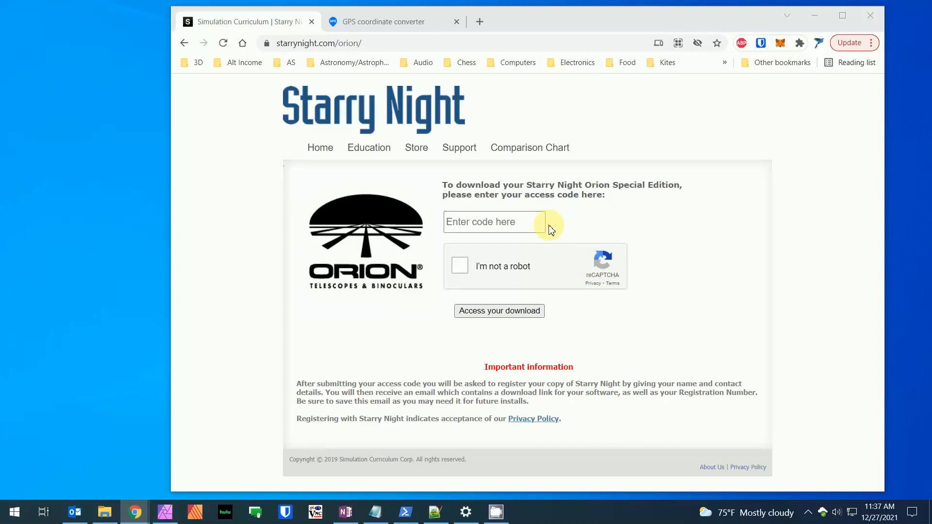
{"action": "mouse_move", "coordinate": [559, 311]}
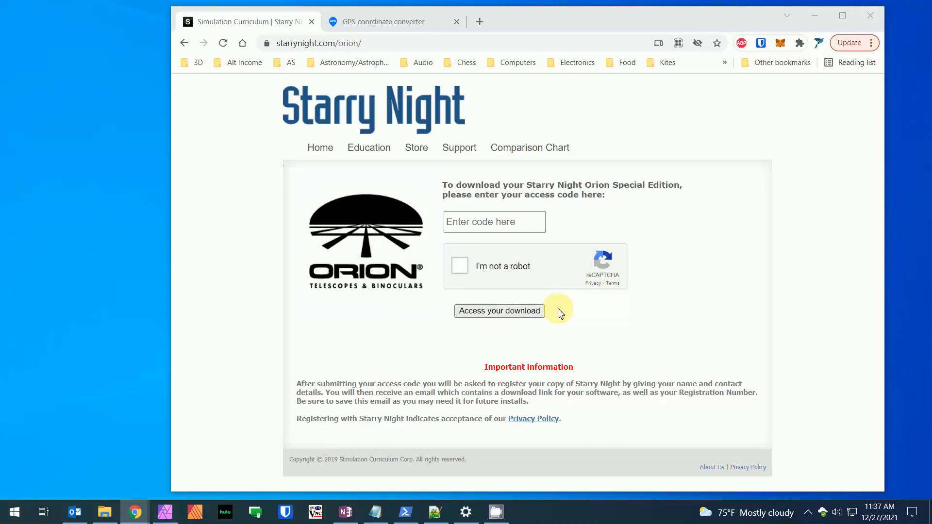
{"action": "mouse_move", "coordinate": [565, 319]}
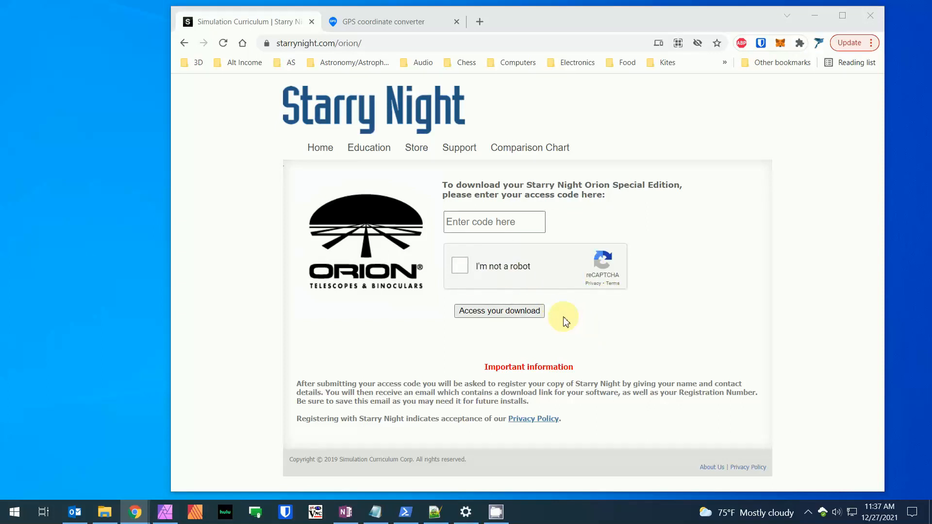
{"action": "mouse_move", "coordinate": [563, 316]}
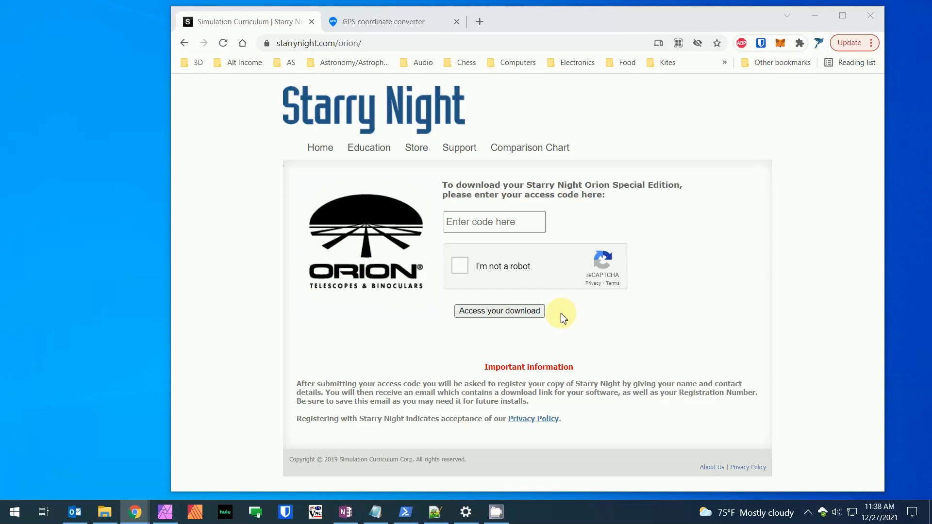
{"action": "mouse_move", "coordinate": [393, 335]}
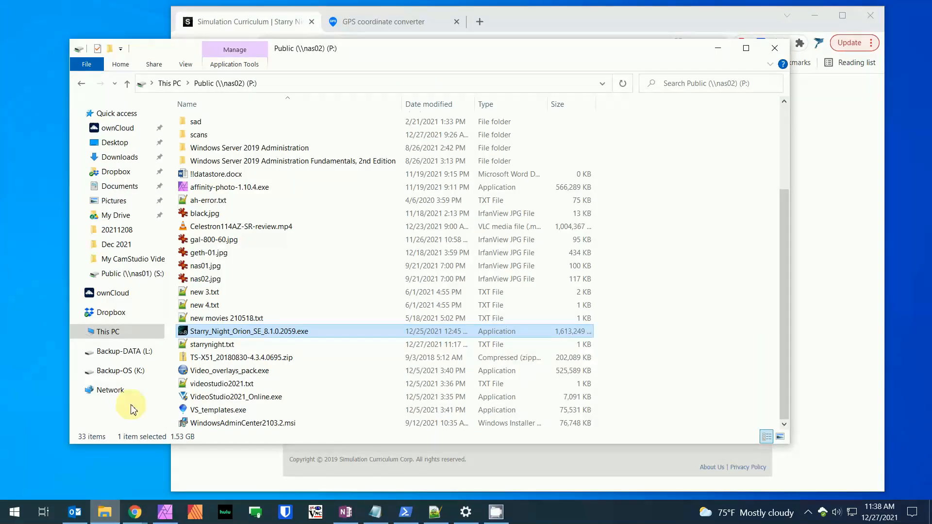
Step: Run Starry_Night_Orion_SE_8.1.0.2059.exe from the Public (P:) drive
{"action": "double_click", "coordinate": [249, 331]}
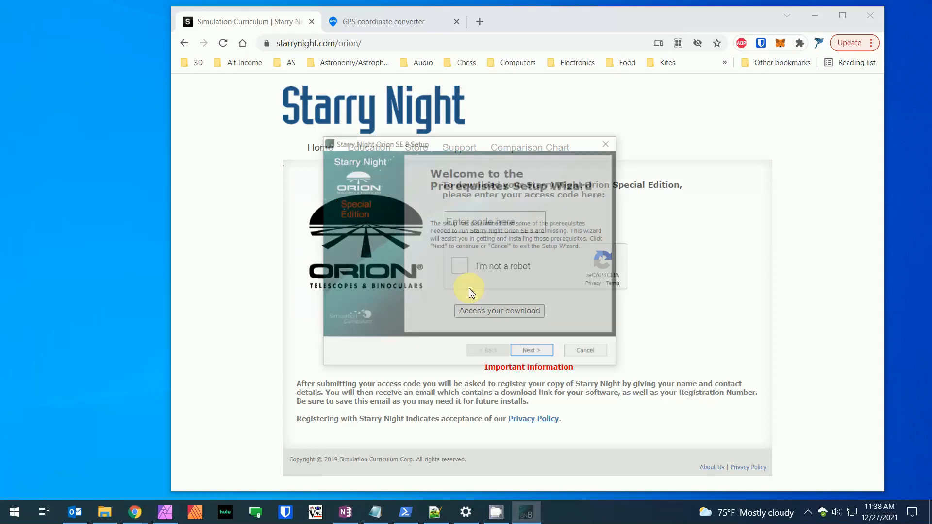
Step: Step through the prerequisites and licence agreement, accept it, and install Orion SE 8
{"action": "left_click", "coordinate": [532, 350]}
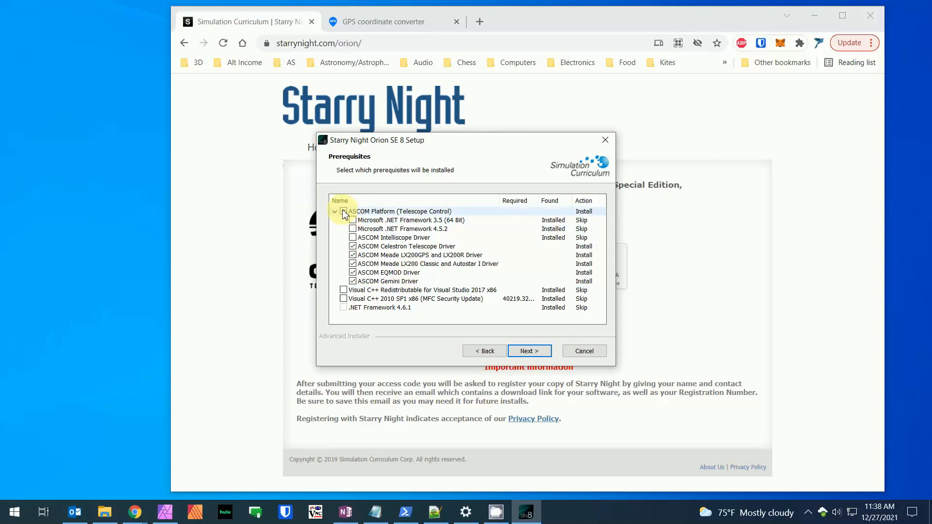
{"action": "left_click", "coordinate": [343, 212]}
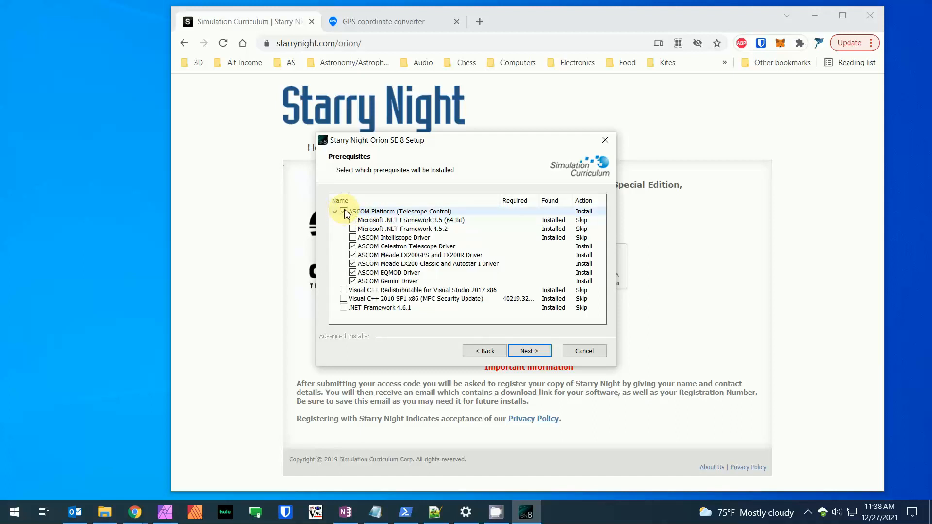
{"action": "left_click", "coordinate": [530, 351]}
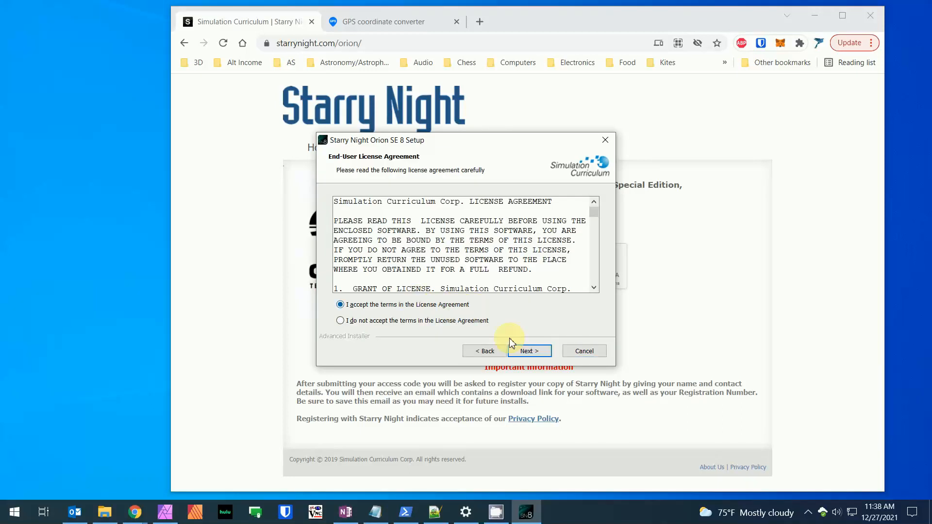
{"action": "left_click", "coordinate": [528, 351]}
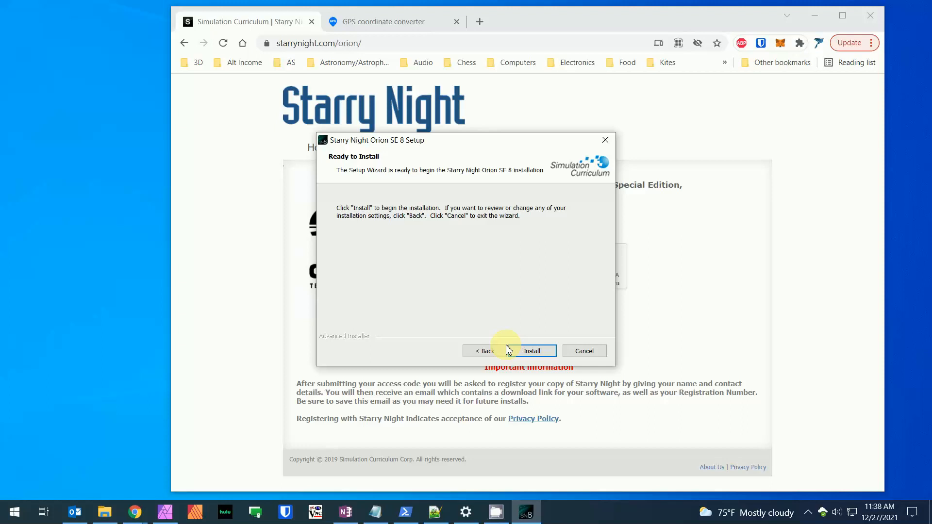
{"action": "left_click", "coordinate": [532, 351]}
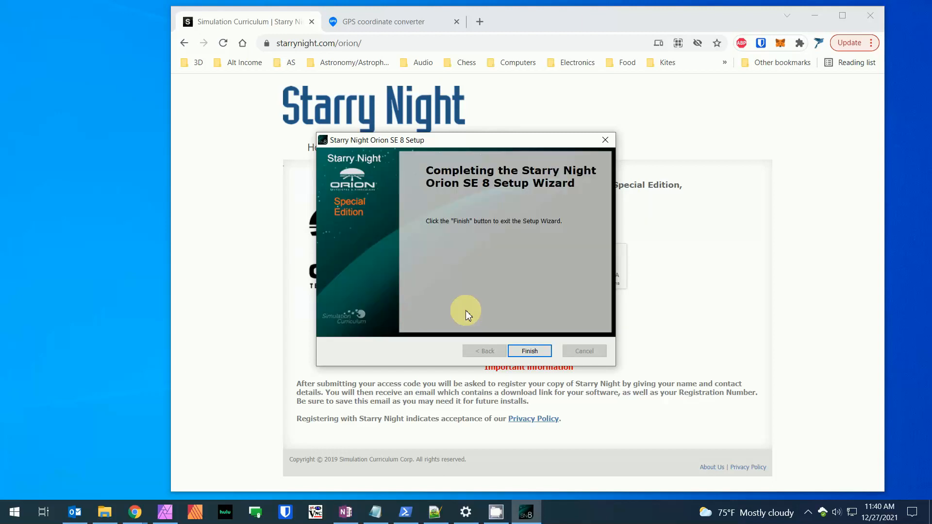
Step: Finish the setup wizard and bring up the Orion SE Registration window
{"action": "left_click", "coordinate": [530, 351]}
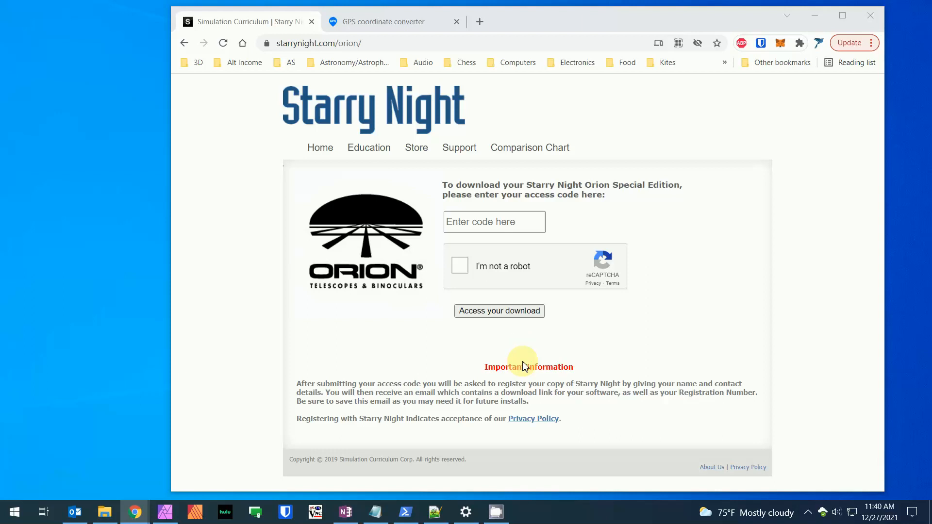
{"action": "mouse_move", "coordinate": [563, 366]}
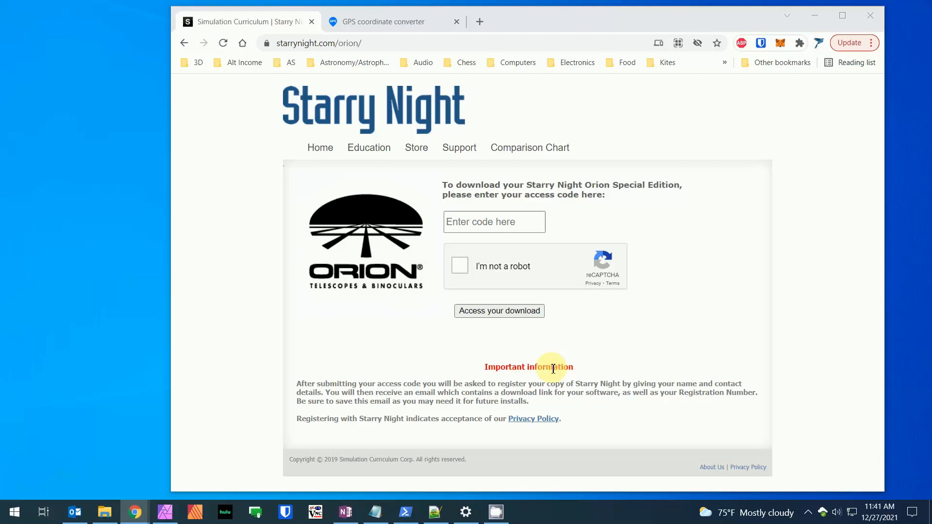
{"action": "left_click", "coordinate": [14, 512]}
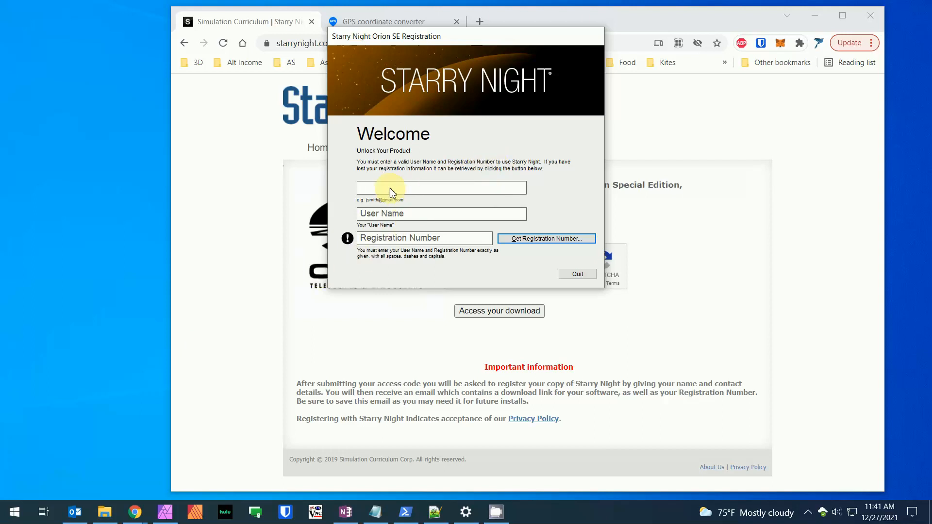
Step: Register with the user name 'Nunya Business' and launch the program
{"action": "left_click", "coordinate": [441, 188]}
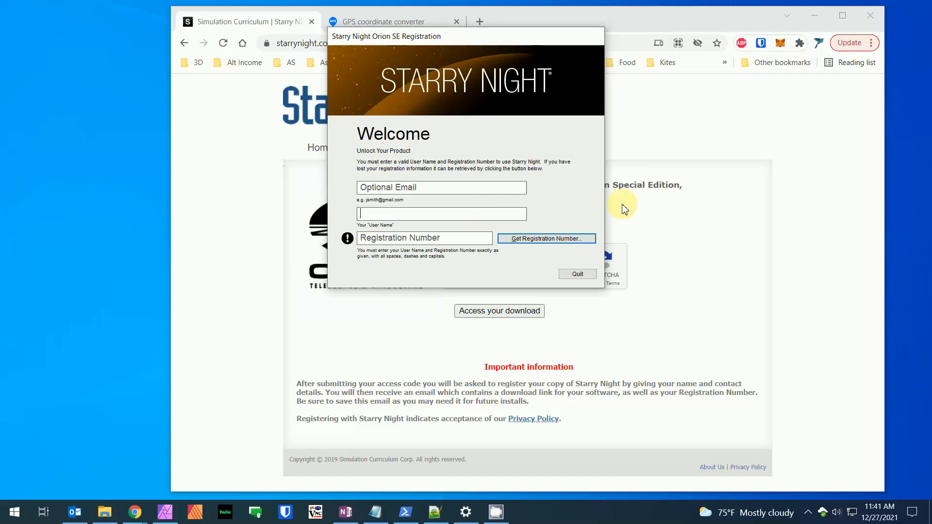
{"action": "type", "text": "Nunya Business"}
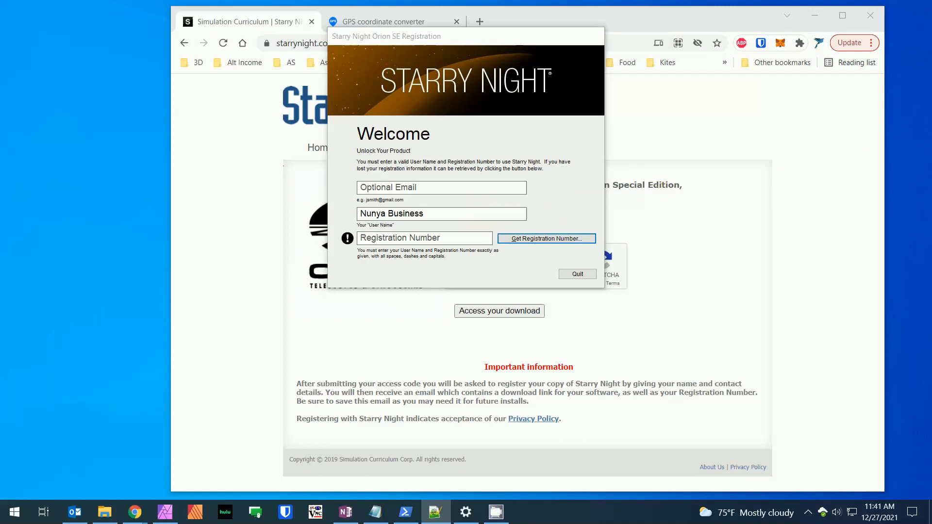
{"action": "left_click", "coordinate": [423, 238]}
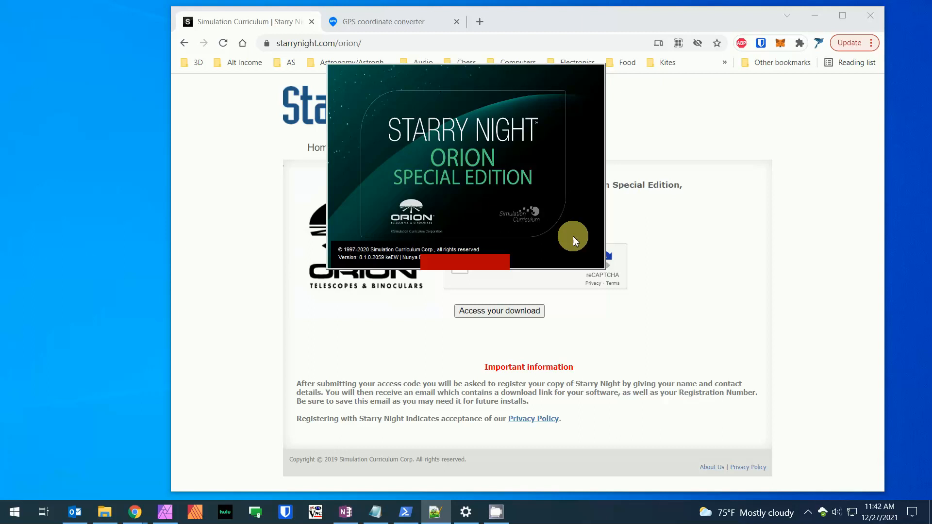
{"action": "mouse_move", "coordinate": [583, 221]}
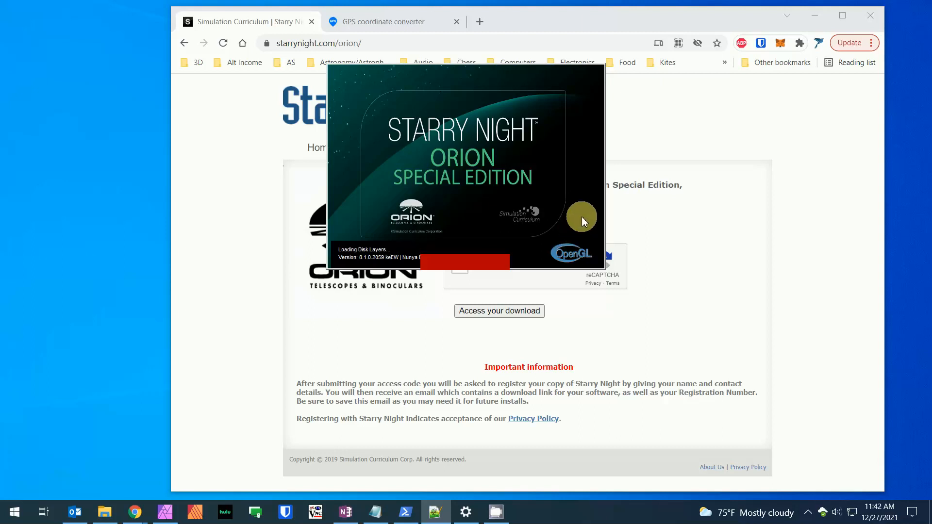
{"action": "mouse_move", "coordinate": [587, 220]}
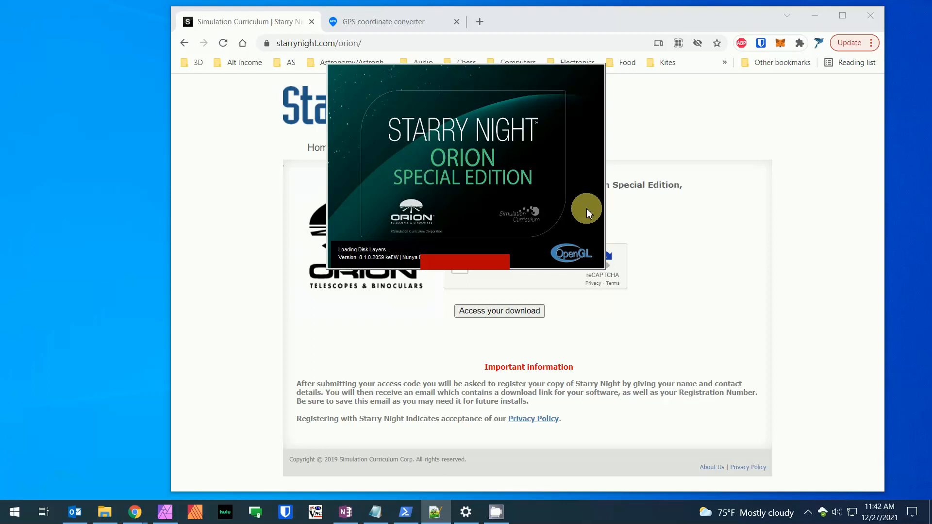
{"action": "mouse_move", "coordinate": [586, 211]}
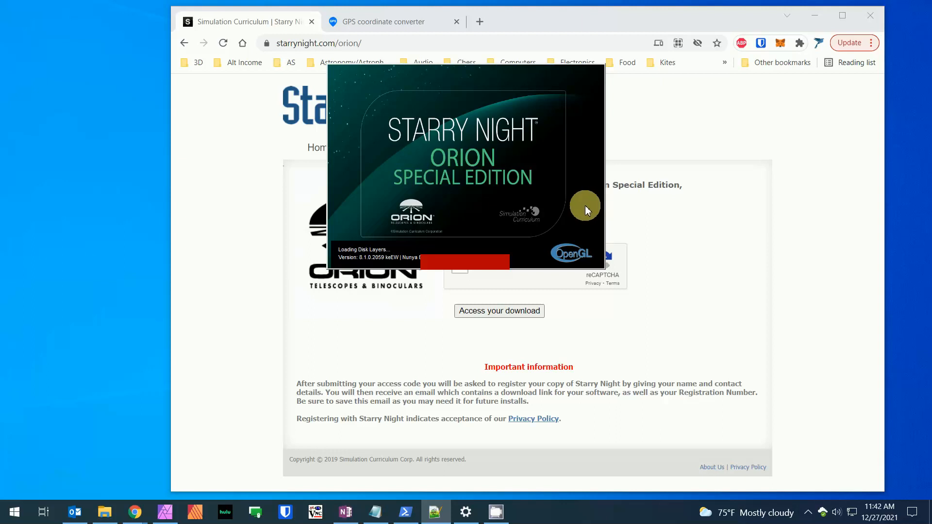
{"action": "mouse_move", "coordinate": [583, 214]}
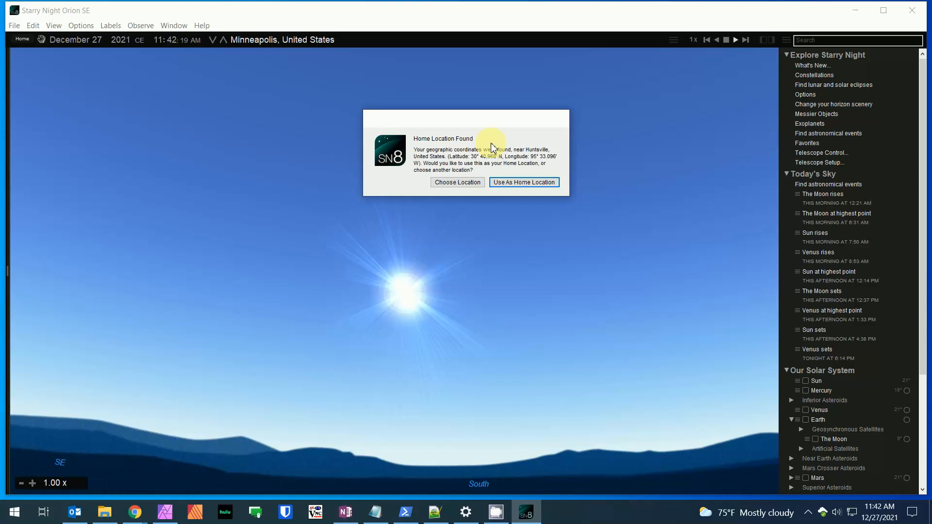
{"action": "mouse_move", "coordinate": [482, 141]}
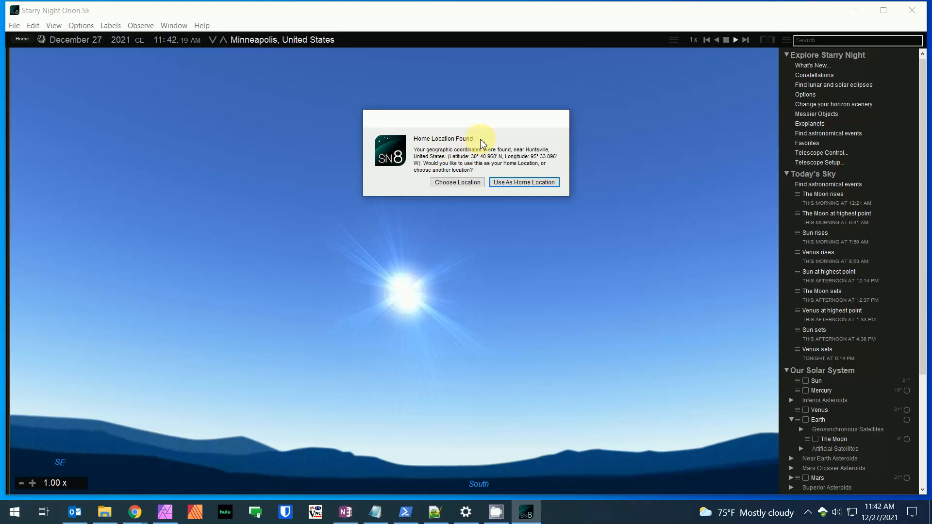
{"action": "mouse_move", "coordinate": [488, 127]}
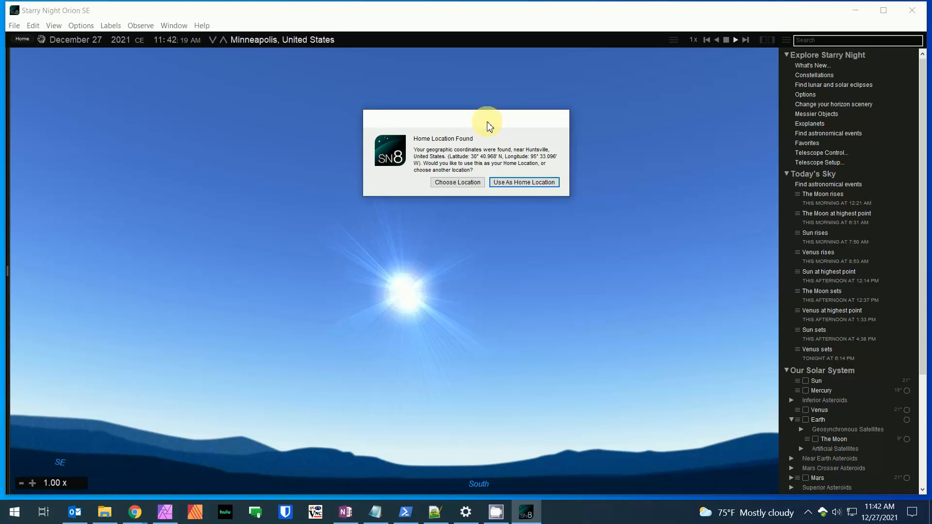
{"action": "mouse_move", "coordinate": [487, 132]}
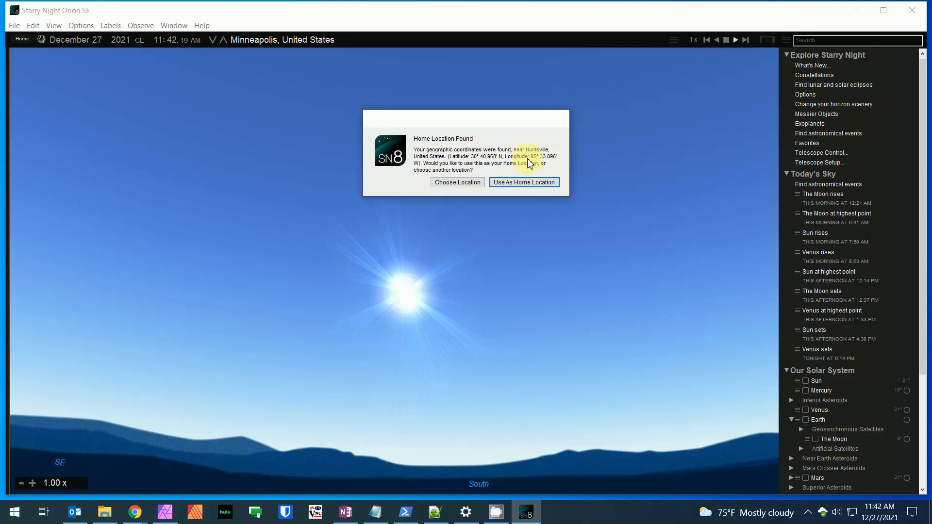
Step: Choose a different location in the Home Location Found dialog
{"action": "left_click", "coordinate": [458, 182]}
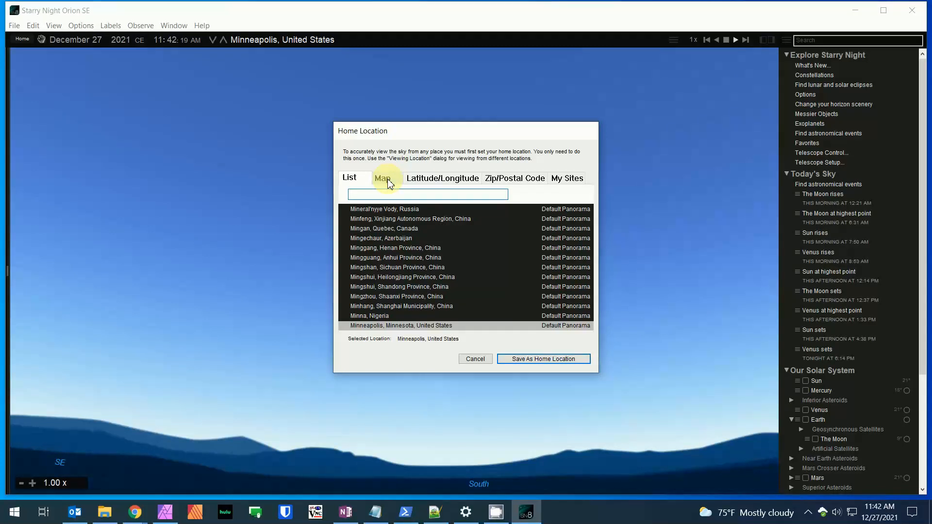
Step: Show Minneapolis as latitude 44° 58.668' N, longitude 93° 15.9' W
{"action": "left_click", "coordinate": [443, 178]}
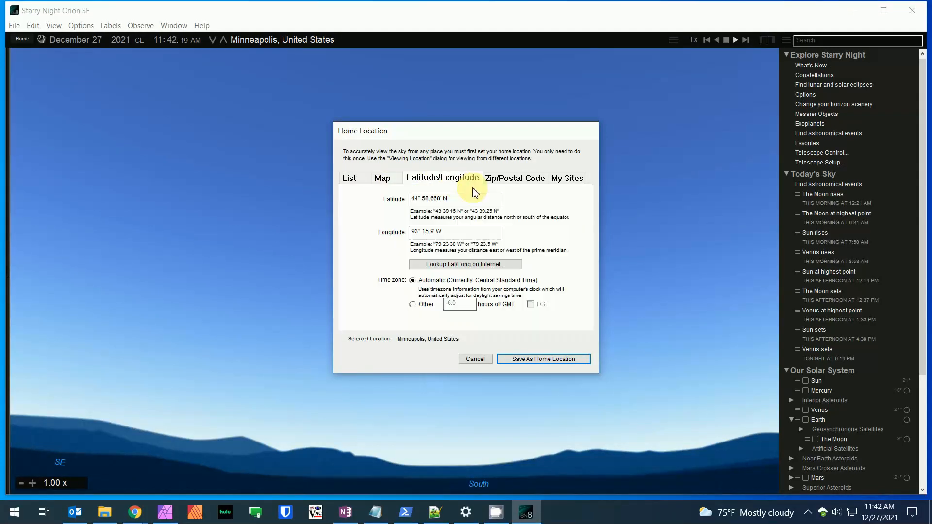
{"action": "mouse_move", "coordinate": [453, 186]}
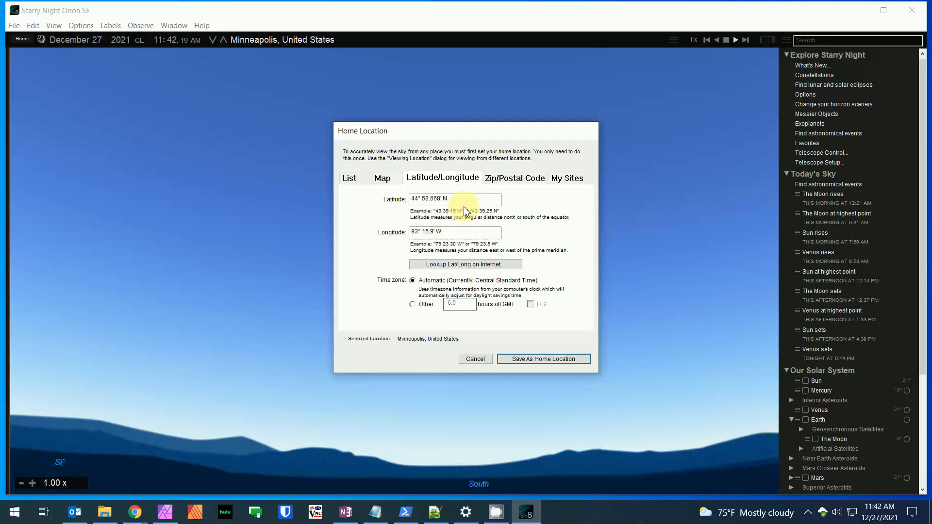
{"action": "left_click", "coordinate": [454, 232]}
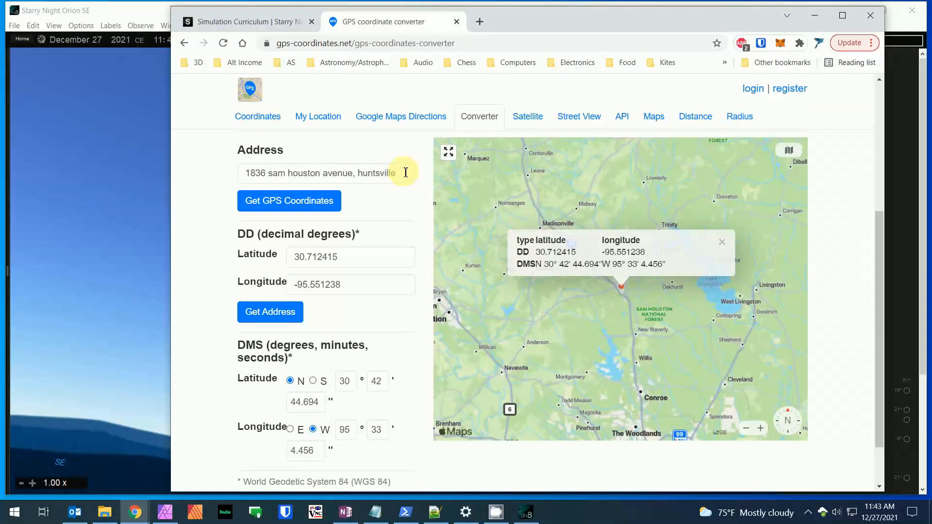
{"action": "mouse_move", "coordinate": [325, 203]}
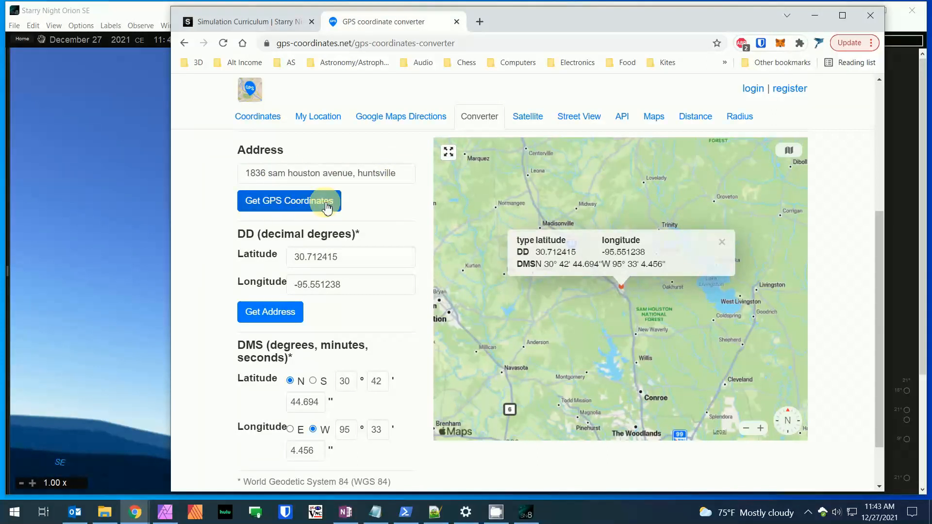
{"action": "mouse_move", "coordinate": [258, 260]}
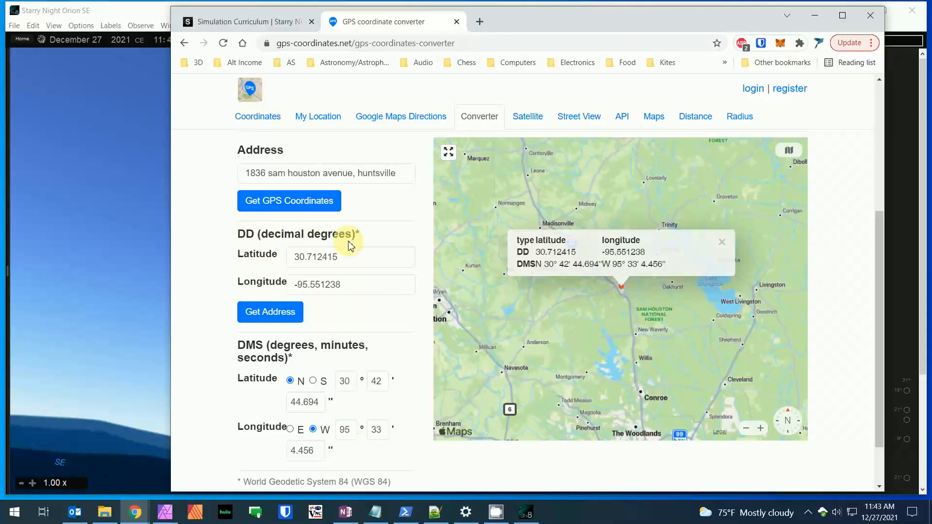
{"action": "mouse_move", "coordinate": [406, 354]}
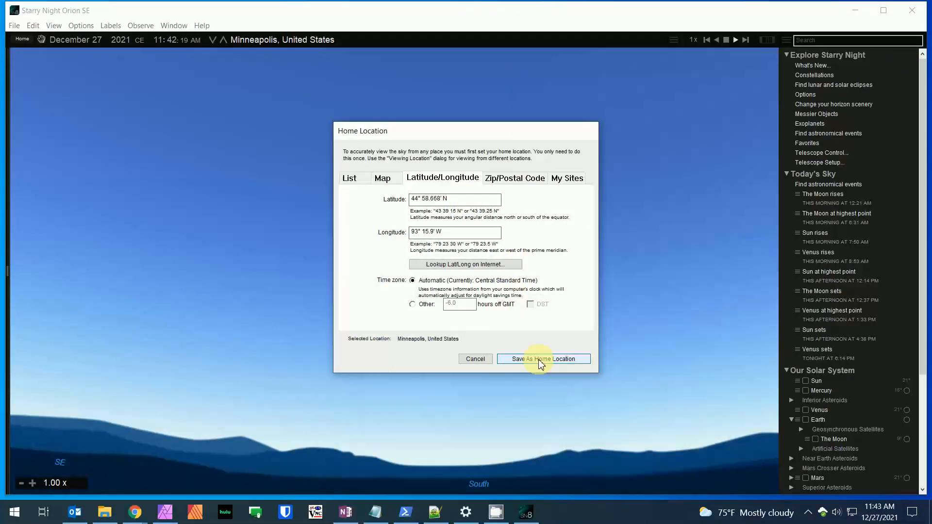
Step: Save Minneapolis as home and pan the daytime sky around the Sun
{"action": "left_click", "coordinate": [543, 359]}
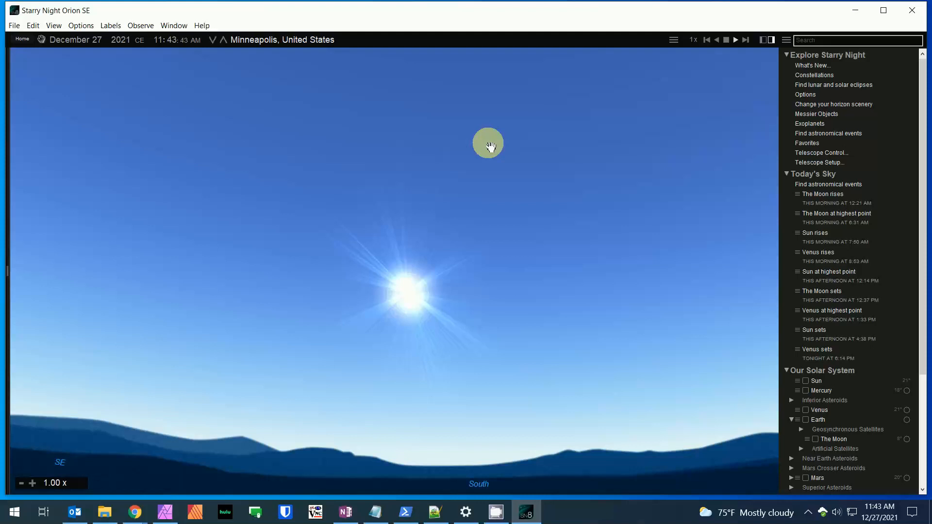
{"action": "mouse_move", "coordinate": [584, 245]}
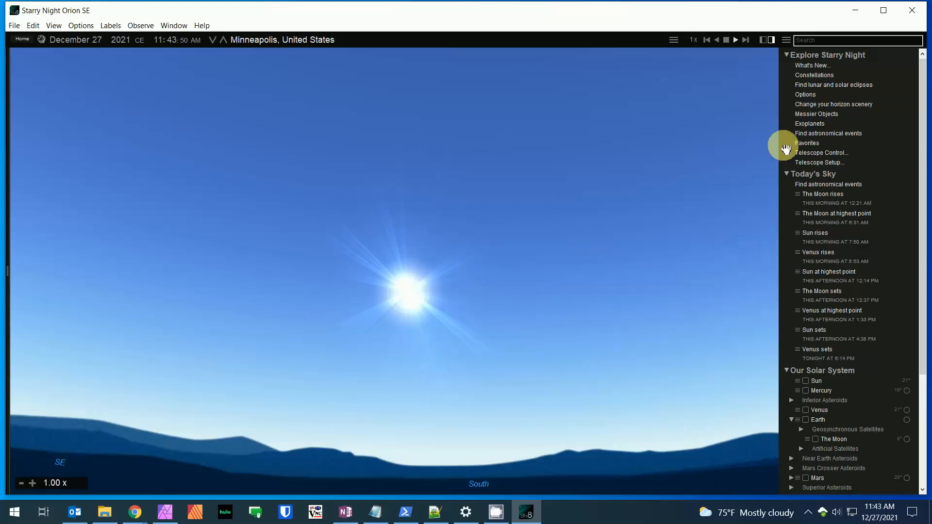
{"action": "mouse_move", "coordinate": [795, 195]}
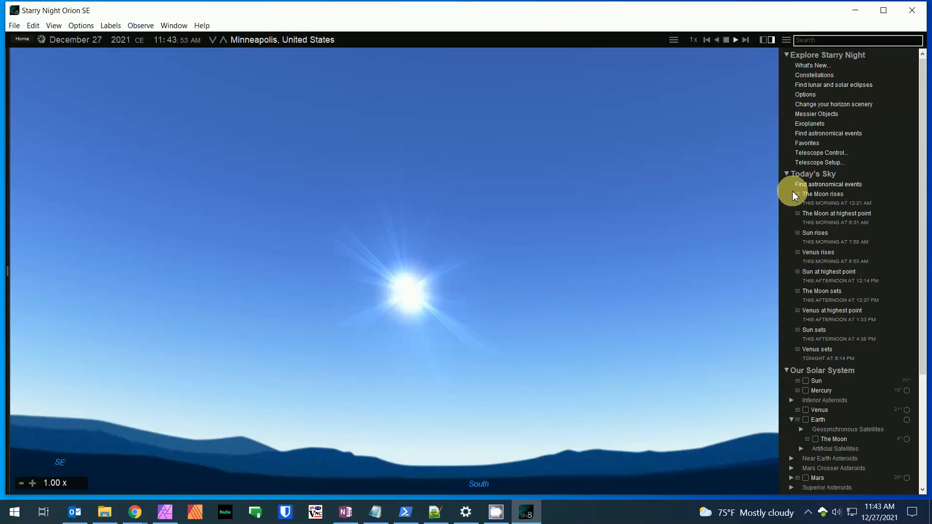
{"action": "mouse_move", "coordinate": [473, 448]}
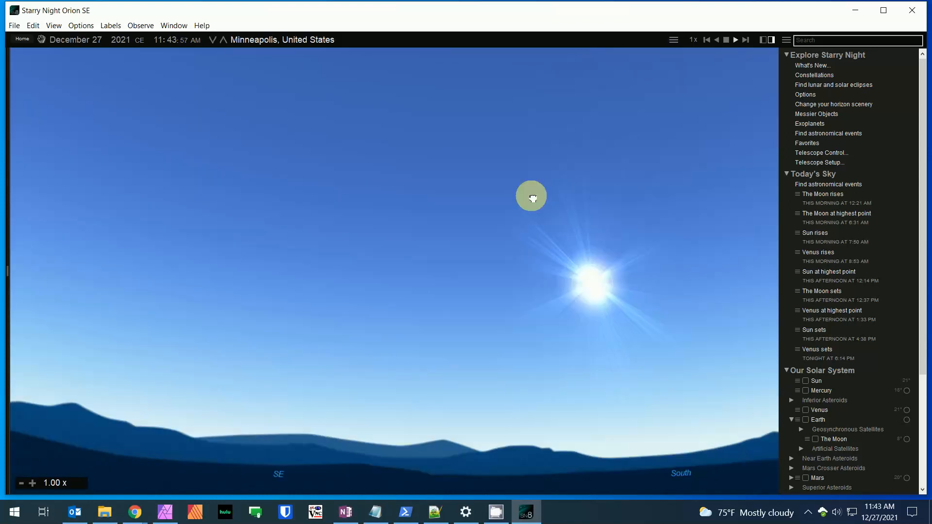
{"action": "left_click_drag", "start_coordinate": [531, 197], "coordinate": [303, 183]}
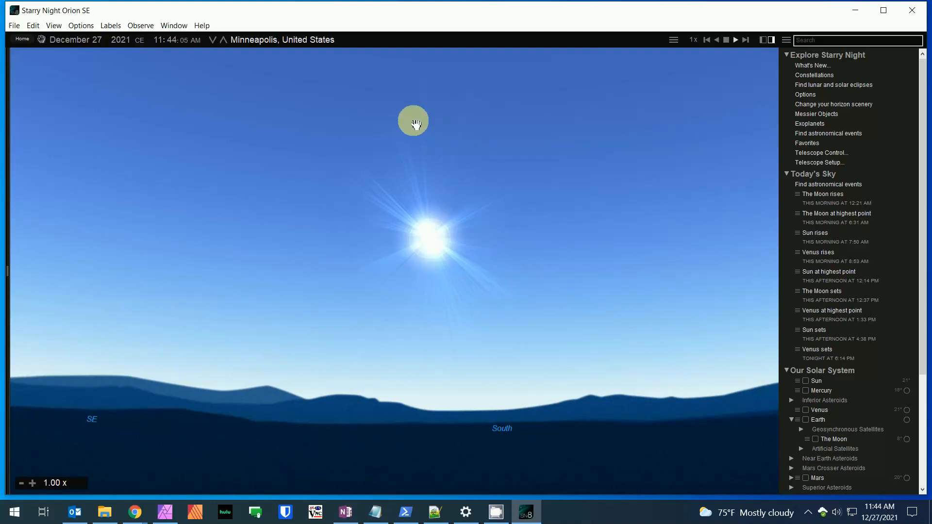
{"action": "left_click_drag", "start_coordinate": [413, 121], "coordinate": [340, 180]}
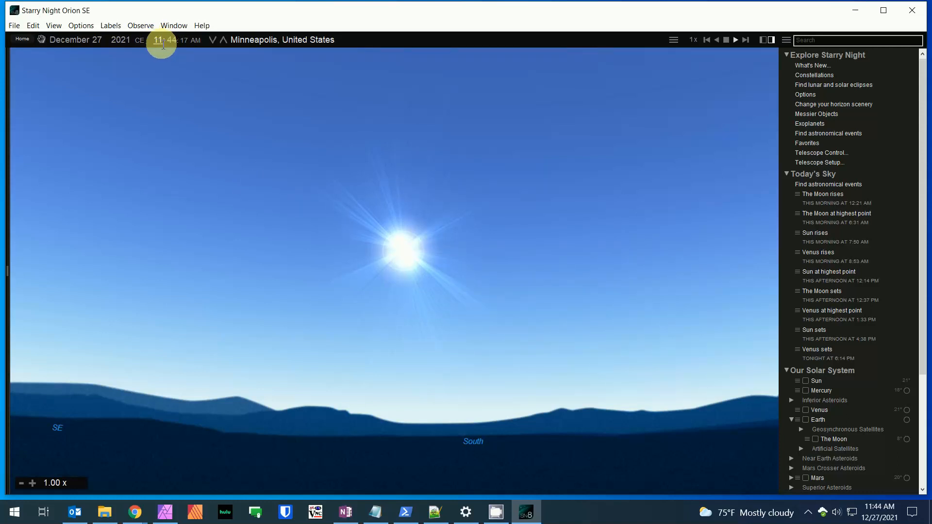
{"action": "mouse_move", "coordinate": [218, 99]}
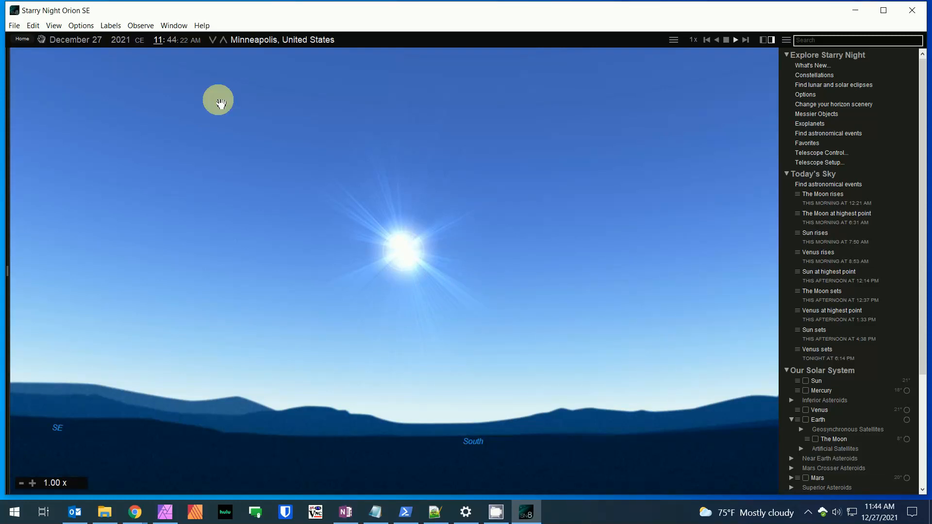
Step: Advance the clock to 5:52 PM for a starry night view
{"action": "left_click_drag", "start_coordinate": [218, 101], "coordinate": [199, 72]}
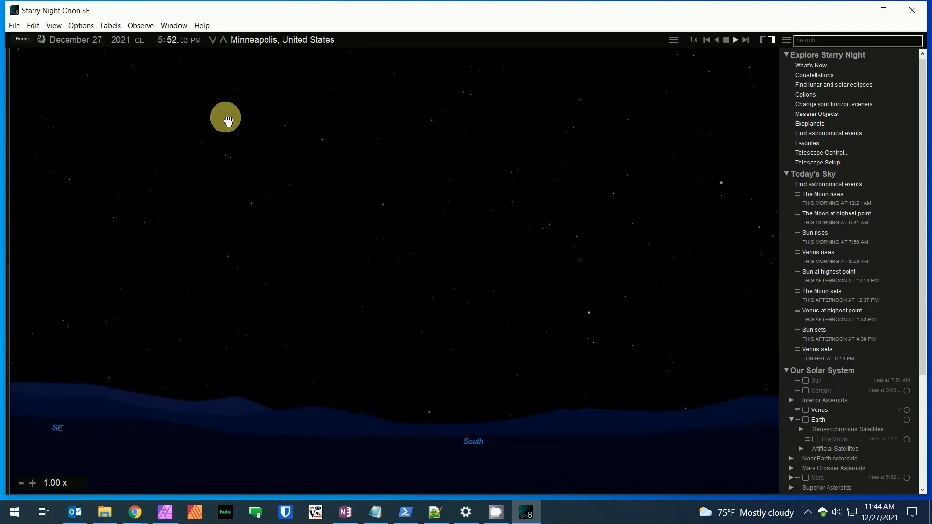
{"action": "left_click", "coordinate": [296, 197]}
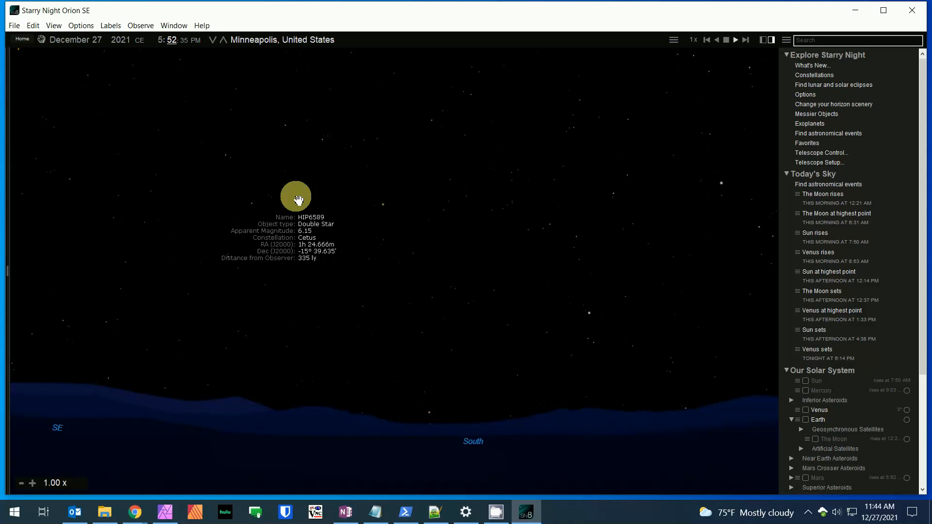
{"action": "left_click_drag", "start_coordinate": [295, 196], "coordinate": [110, 76]}
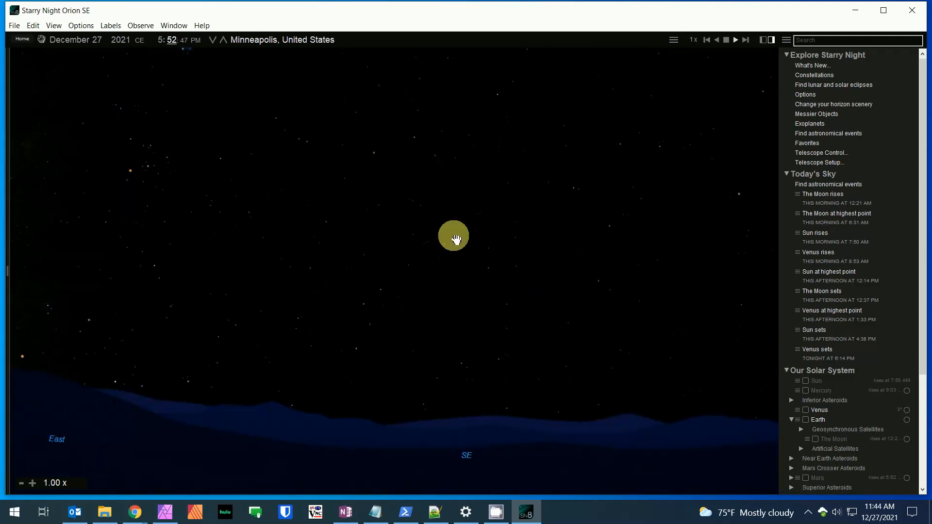
{"action": "left_click_drag", "start_coordinate": [453, 240], "coordinate": [272, 108]}
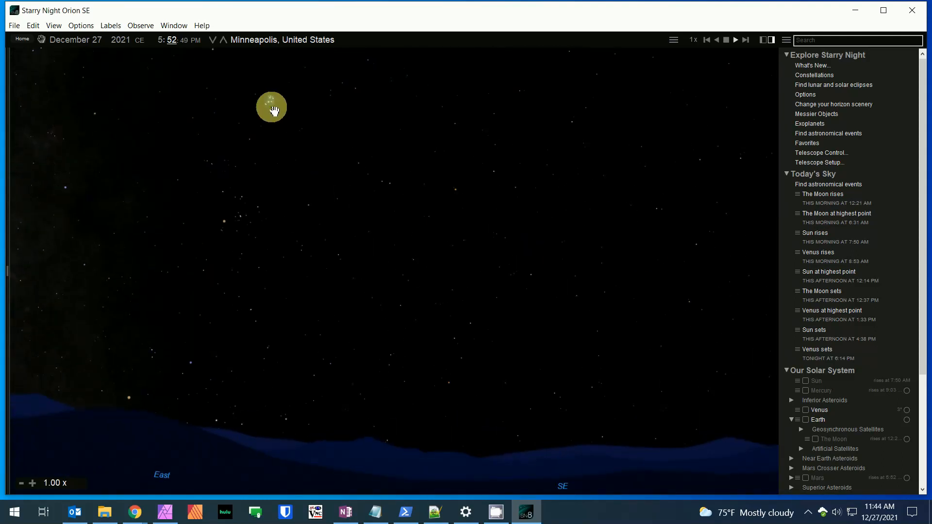
{"action": "left_click_drag", "start_coordinate": [271, 109], "coordinate": [302, 230]}
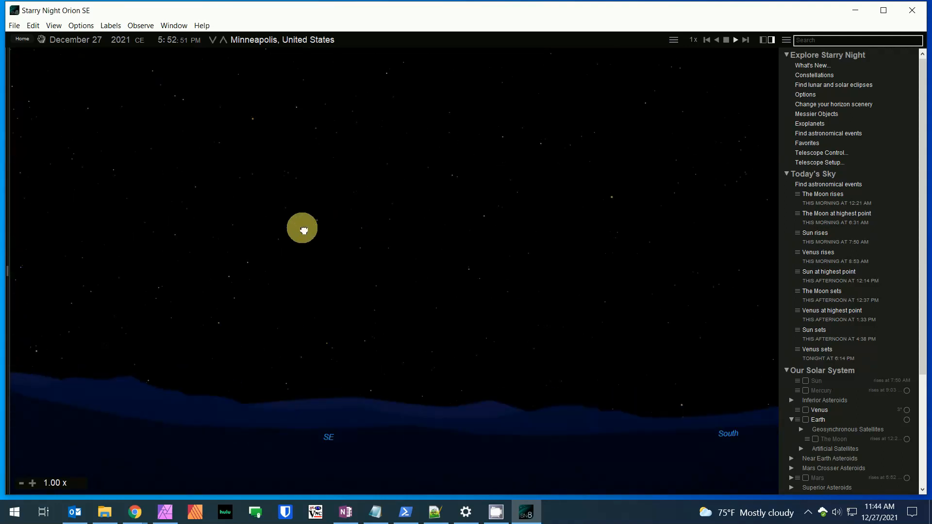
{"action": "left_click_drag", "start_coordinate": [302, 230], "coordinate": [475, 206]}
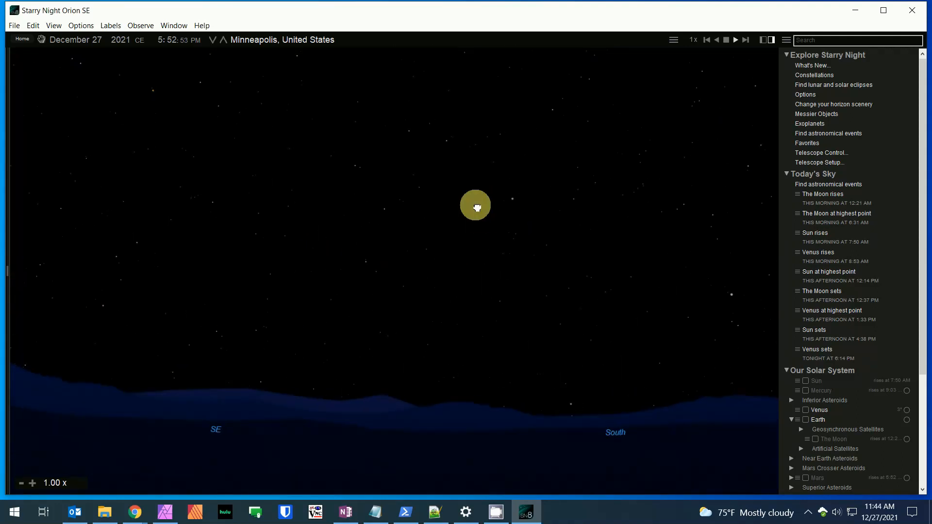
{"action": "left_click_drag", "start_coordinate": [475, 207], "coordinate": [700, 130]}
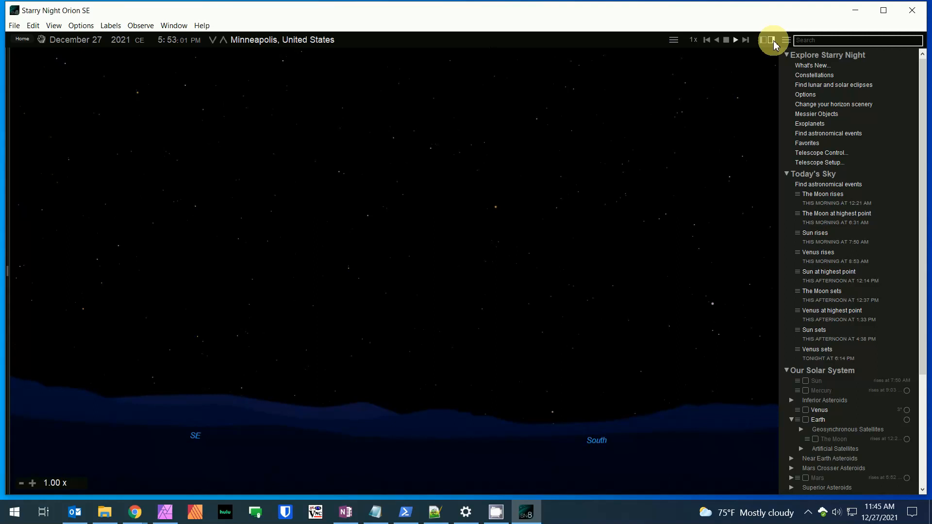
Step: Show the Display Options panel in the side panel
{"action": "left_click", "coordinate": [785, 40]}
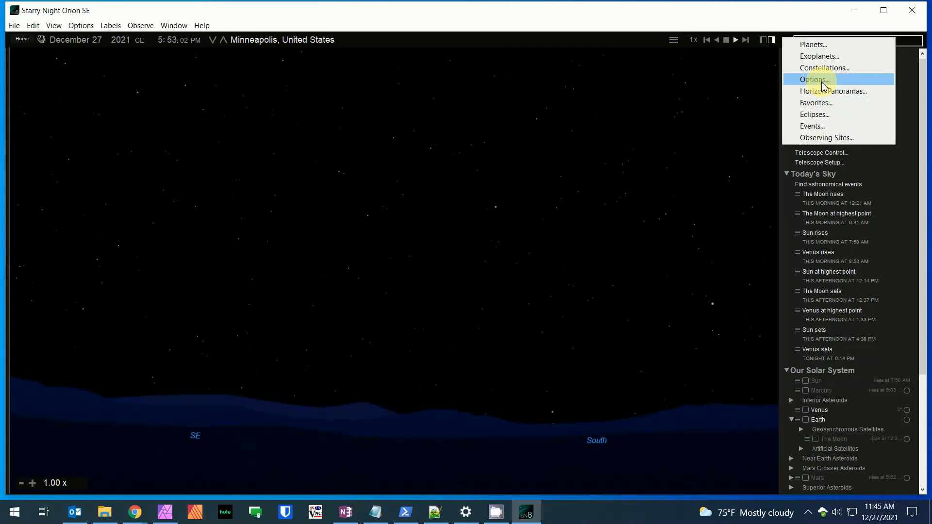
{"action": "left_click", "coordinate": [814, 79]}
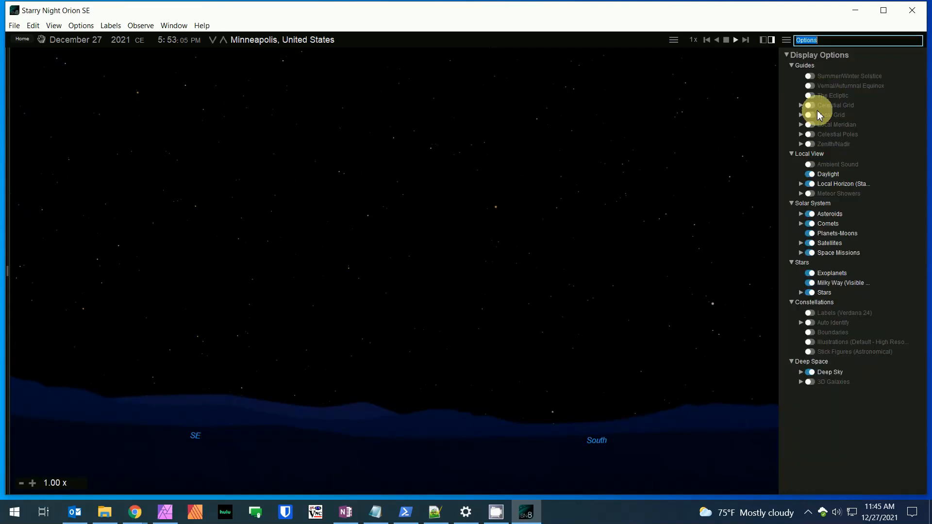
{"action": "mouse_move", "coordinate": [834, 435]}
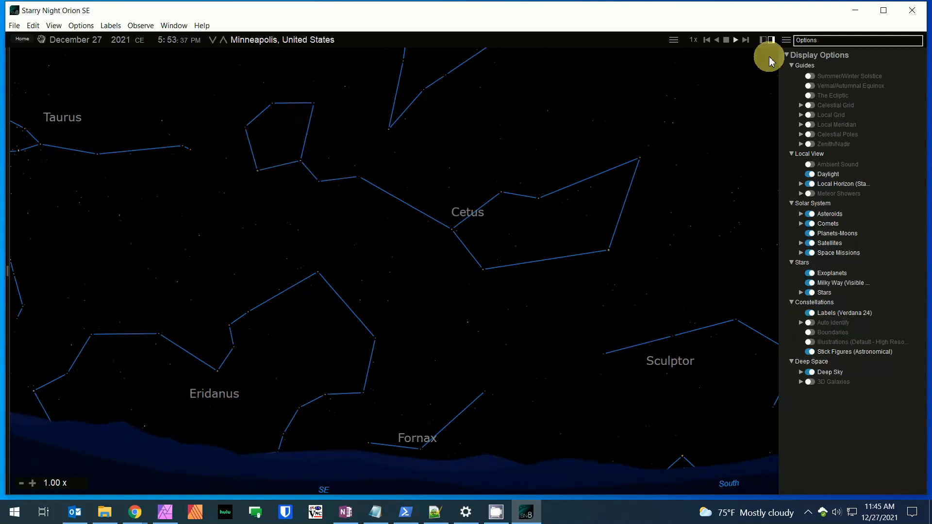
Step: Confirm Constellation Options to show stick figures and name labels
{"action": "left_click", "coordinate": [82, 25]}
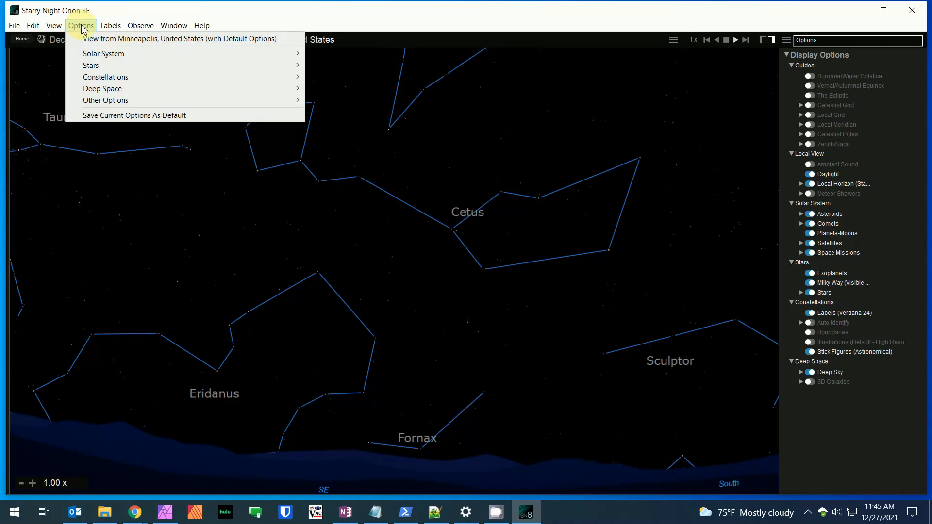
{"action": "mouse_move", "coordinate": [125, 81]}
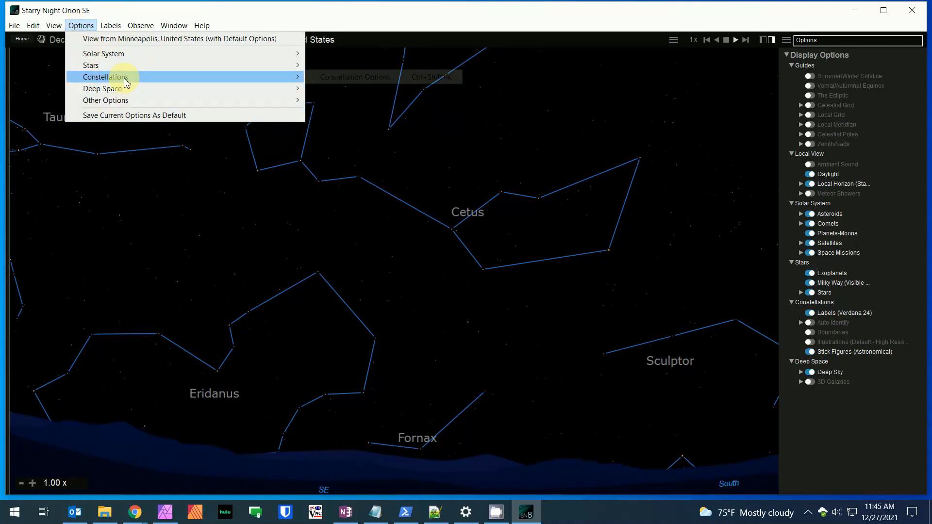
{"action": "left_click", "coordinate": [354, 77]}
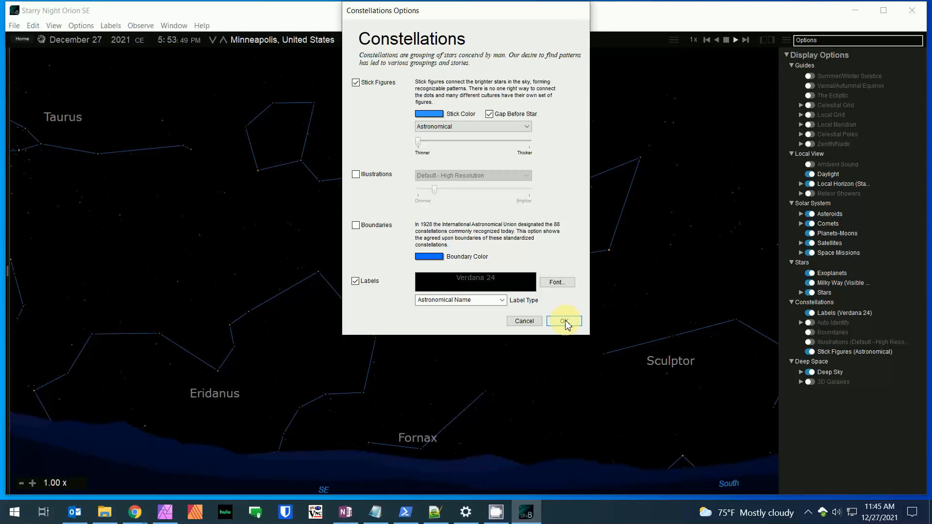
{"action": "left_click", "coordinate": [564, 321]}
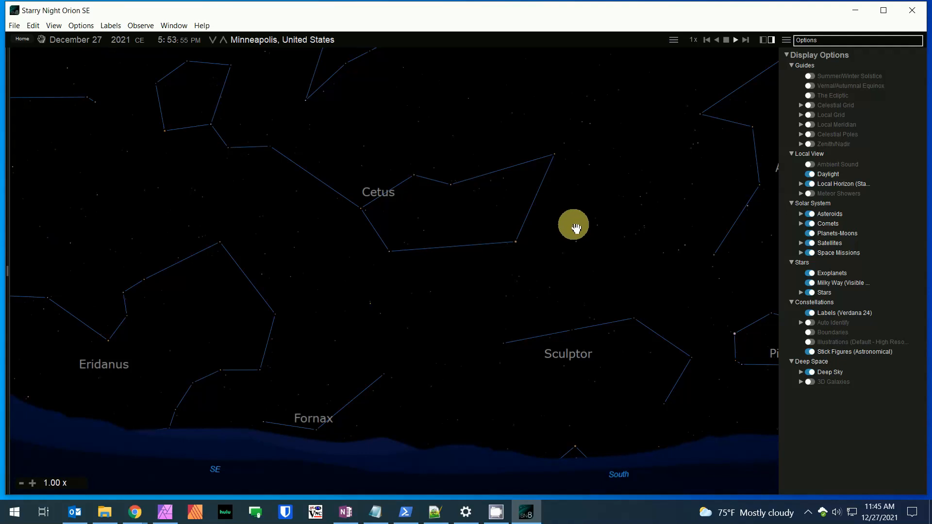
{"action": "mouse_move", "coordinate": [619, 199]}
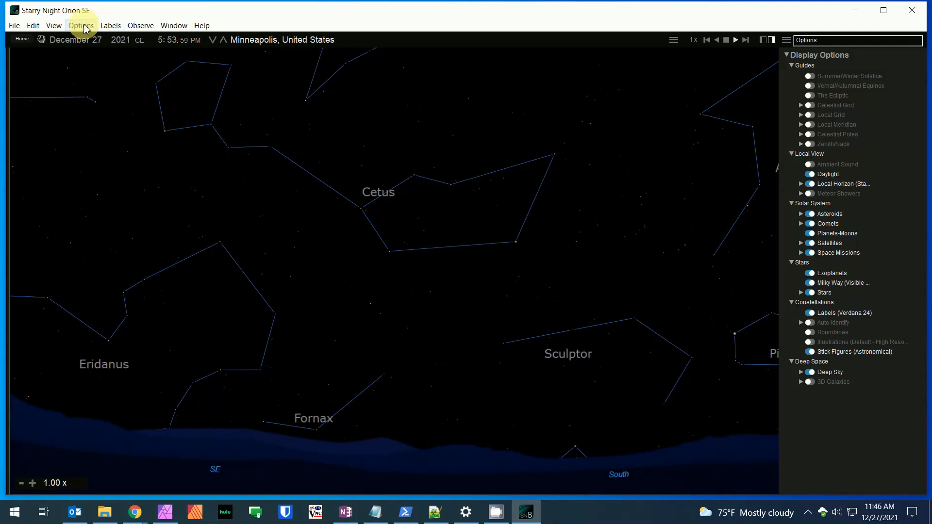
Step: In Deep Sky options, keep Images on, turn on Labels, and confirm
{"action": "left_click", "coordinate": [84, 25]}
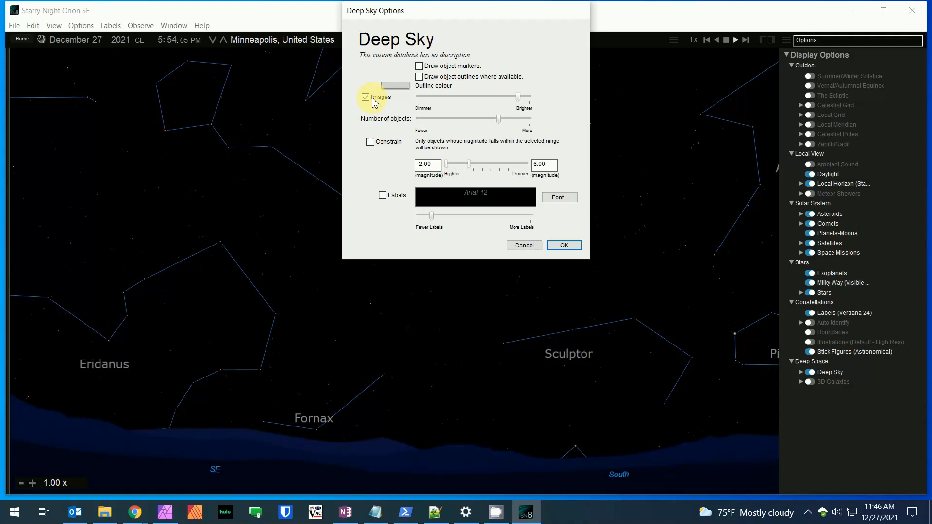
{"action": "mouse_move", "coordinate": [379, 229]}
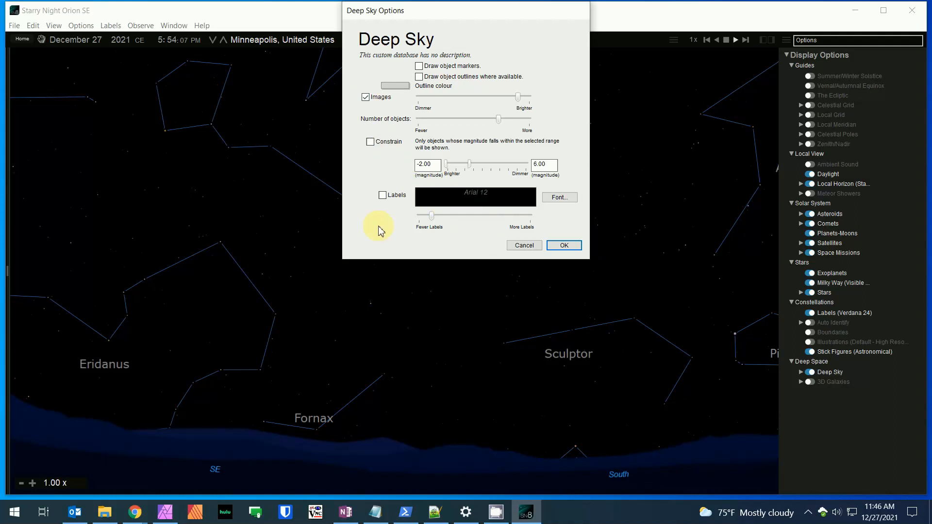
{"action": "mouse_move", "coordinate": [387, 238]}
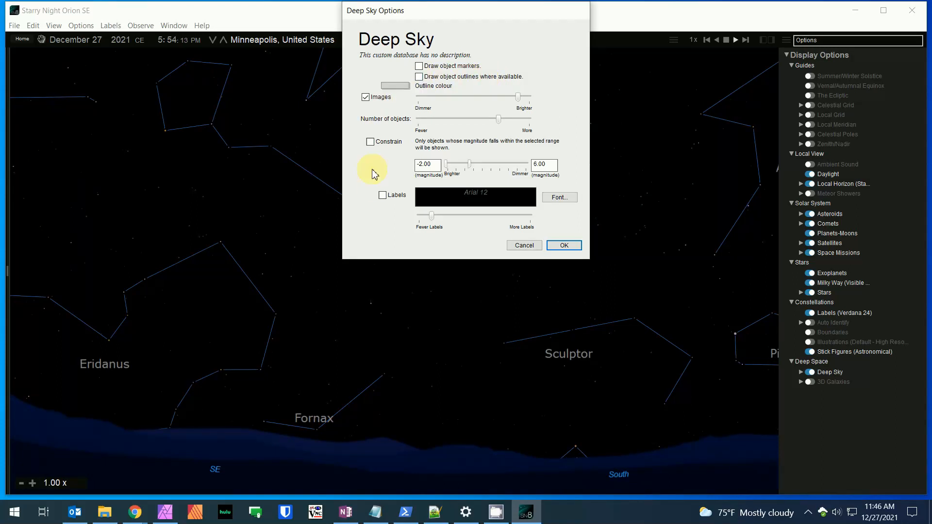
{"action": "left_click", "coordinate": [382, 195]}
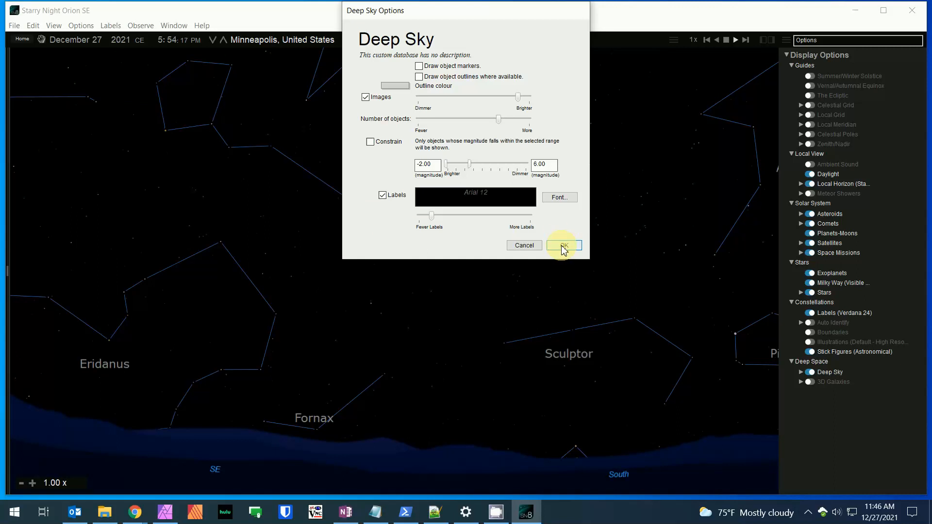
{"action": "left_click", "coordinate": [563, 245]}
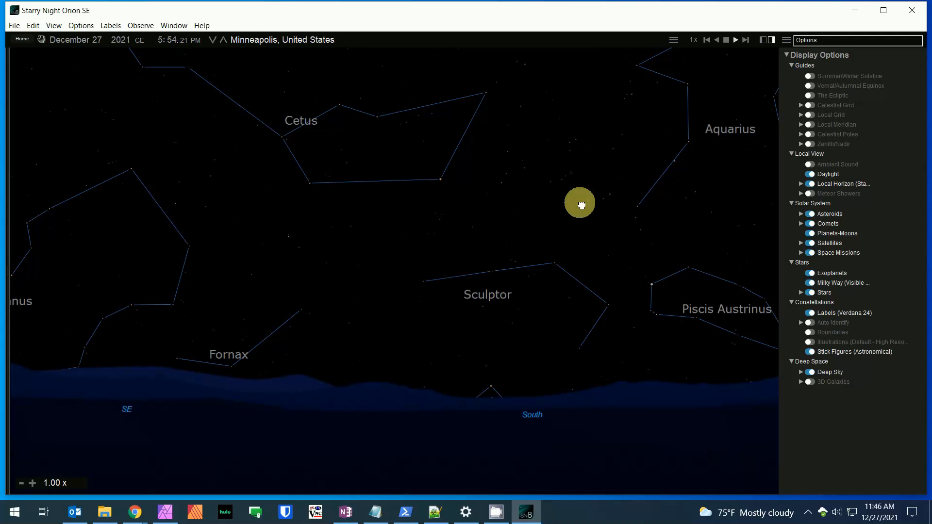
Step: Face the sky east toward Orion and run time forward at 300x past 6:43 PM
{"action": "left_click_drag", "start_coordinate": [579, 204], "coordinate": [643, 202]}
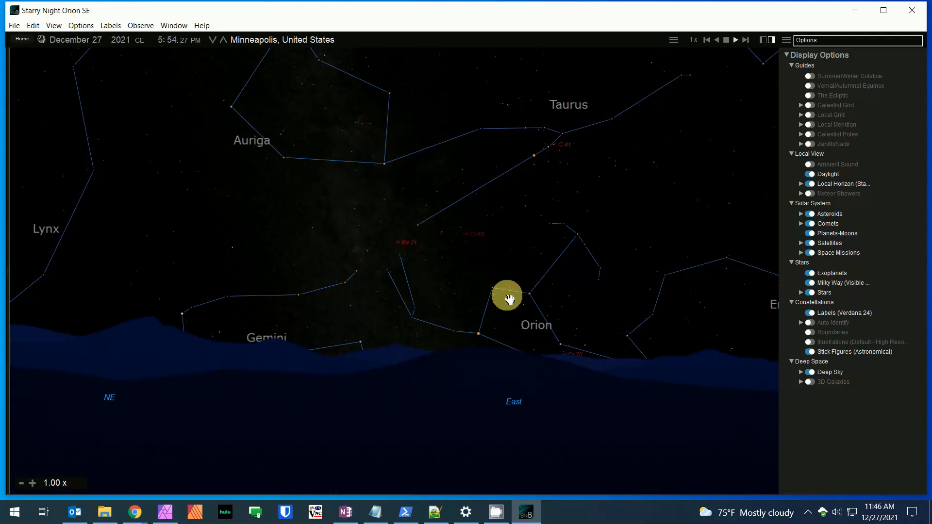
{"action": "left_click", "coordinate": [735, 40]}
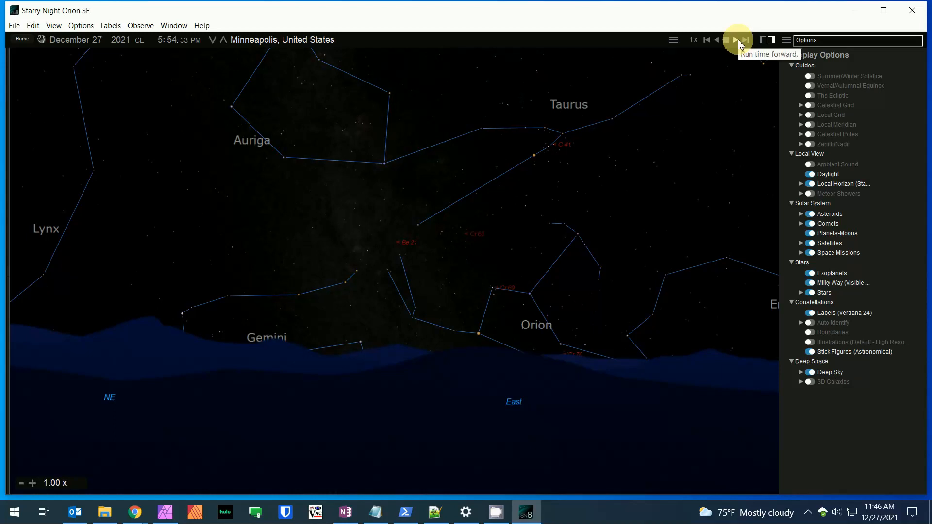
{"action": "left_click", "coordinate": [737, 40]}
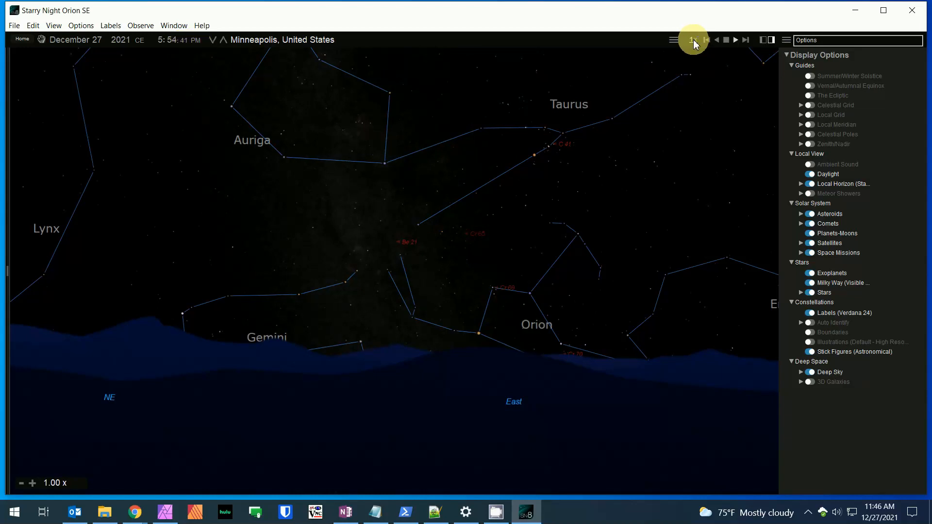
{"action": "left_click", "coordinate": [693, 40]}
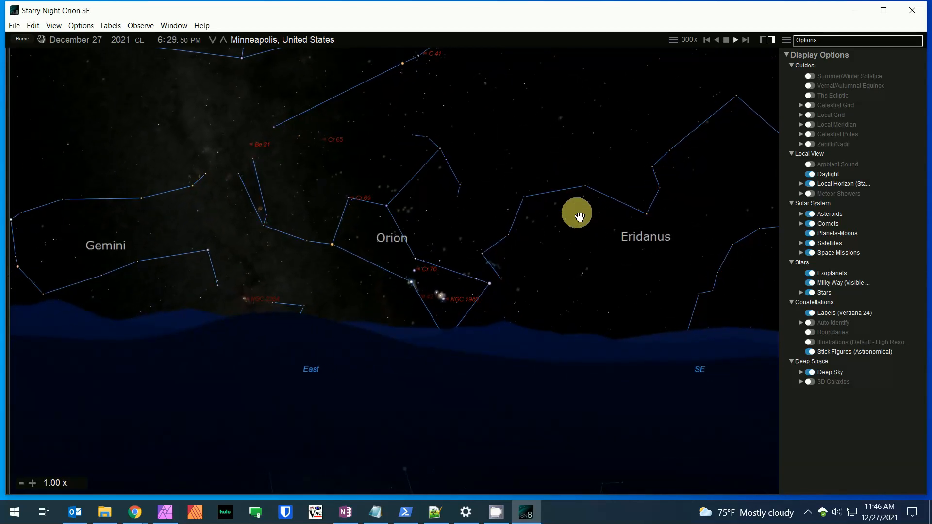
{"action": "left_click", "coordinate": [736, 40]}
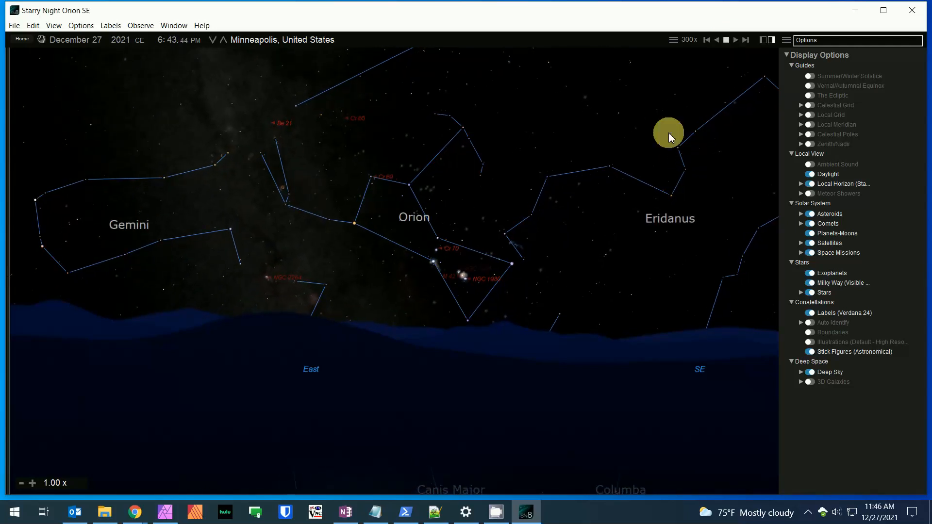
{"action": "mouse_move", "coordinate": [475, 290]}
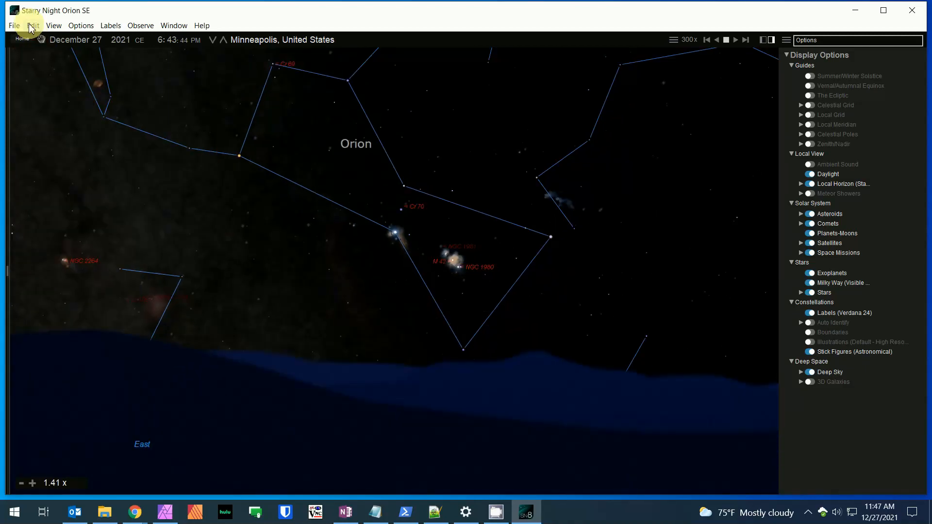
{"action": "left_click", "coordinate": [15, 24]}
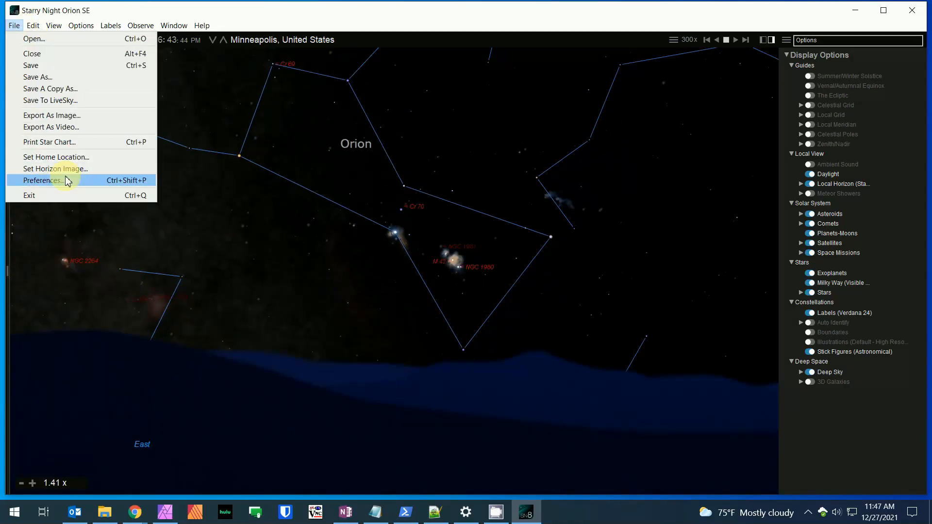
{"action": "left_click", "coordinate": [39, 180]}
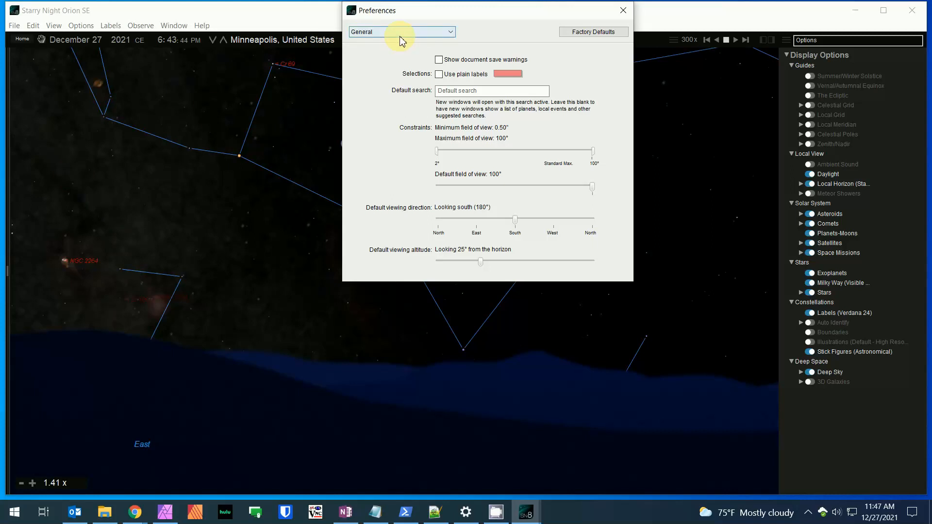
{"action": "left_click", "coordinate": [402, 32]}
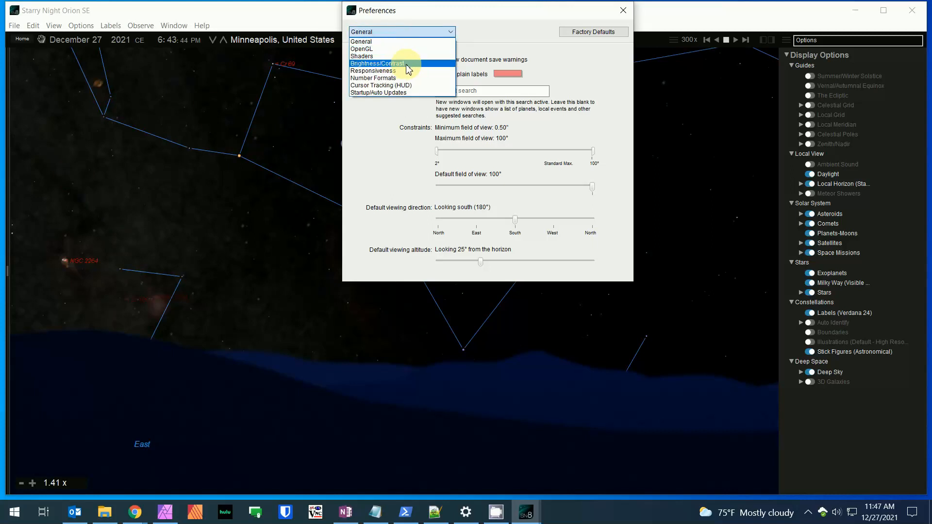
{"action": "left_click", "coordinate": [372, 70]}
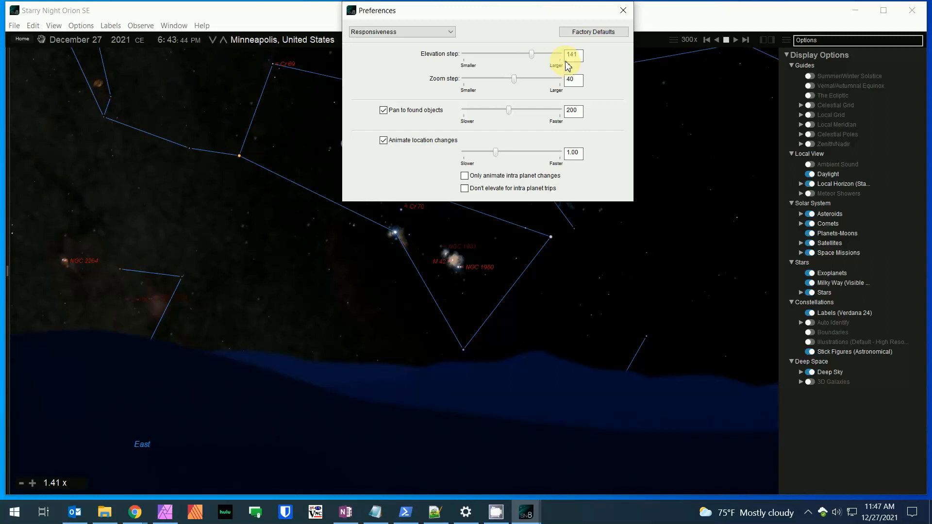
{"action": "left_click", "coordinate": [623, 10]}
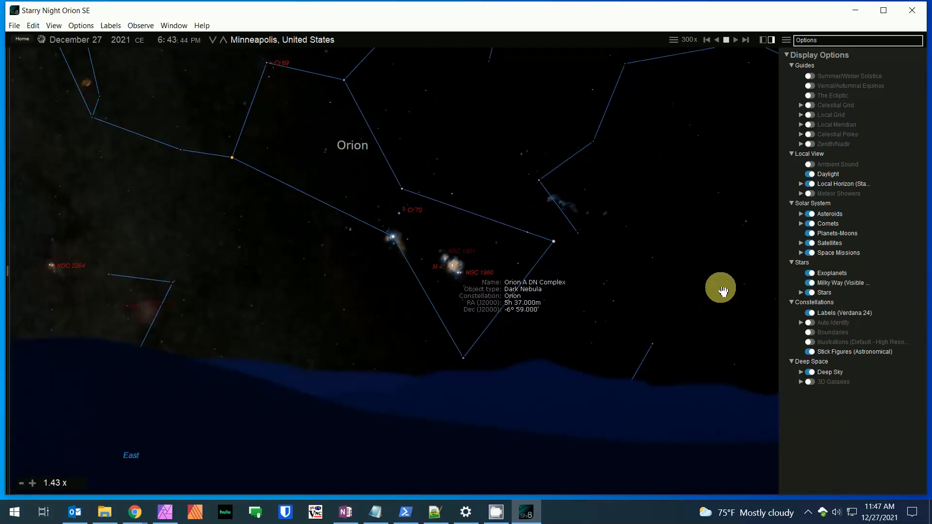
{"action": "left_click", "coordinate": [451, 270]}
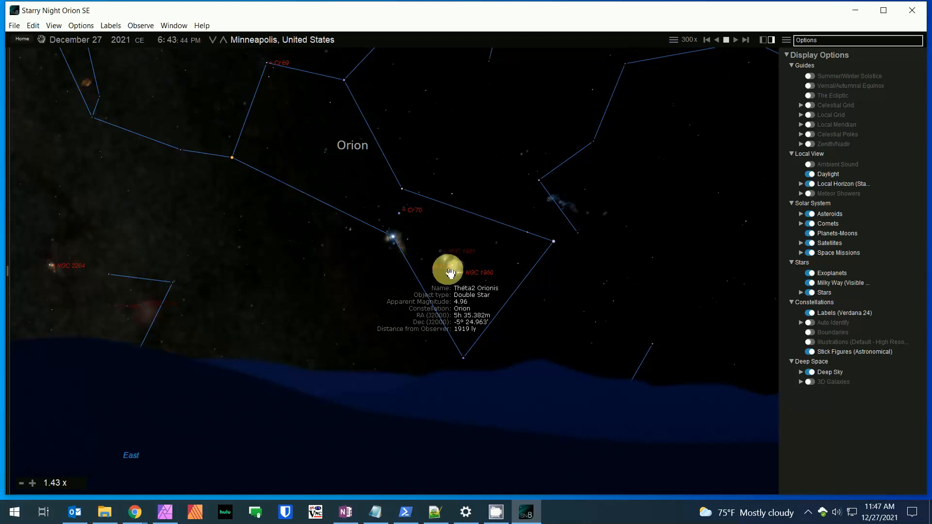
{"action": "mouse_move", "coordinate": [512, 228]}
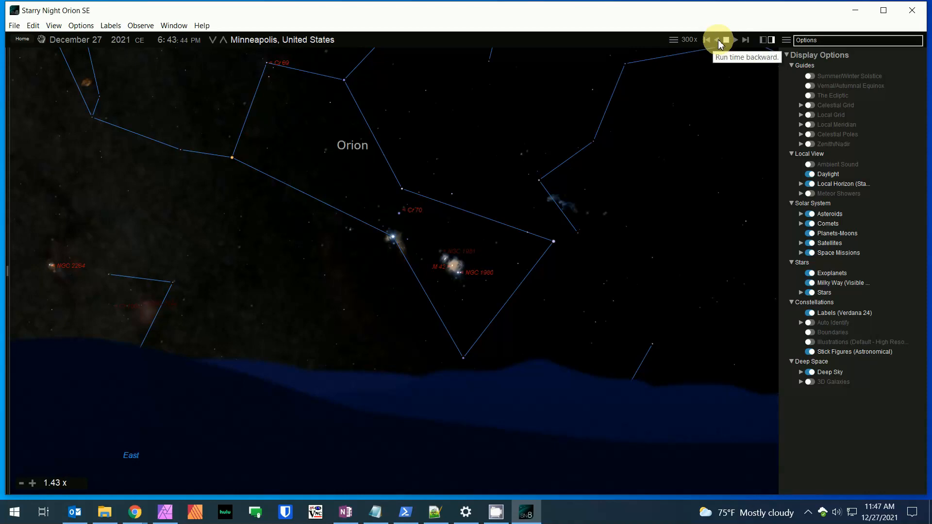
{"action": "mouse_move", "coordinate": [710, 59]}
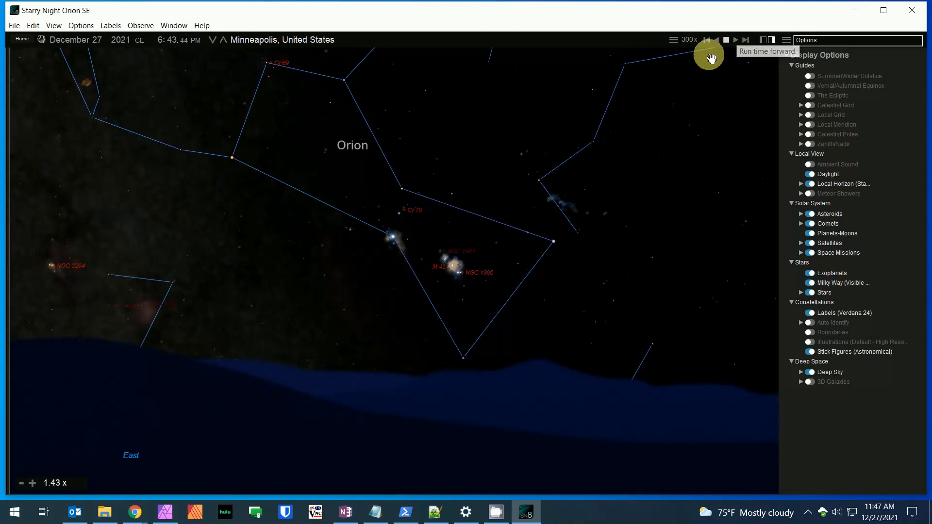
{"action": "left_click", "coordinate": [675, 40]}
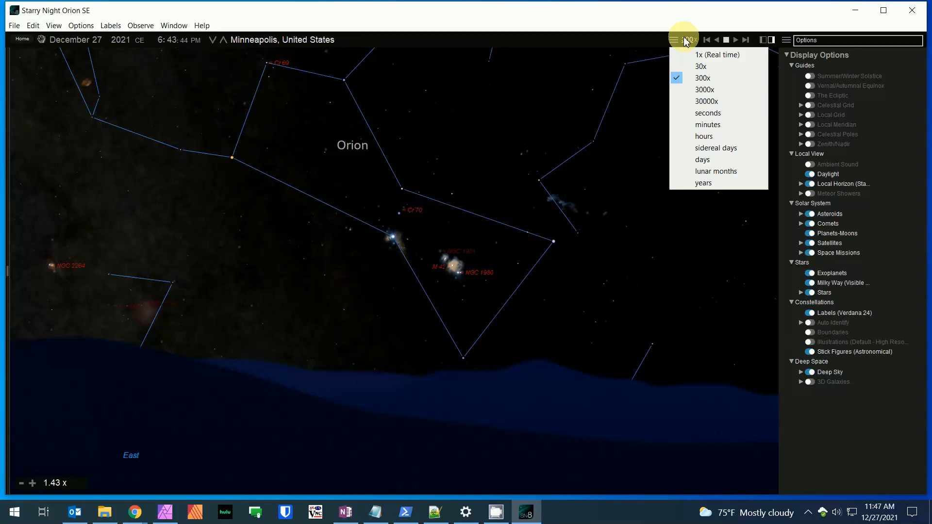
{"action": "mouse_move", "coordinate": [601, 101]}
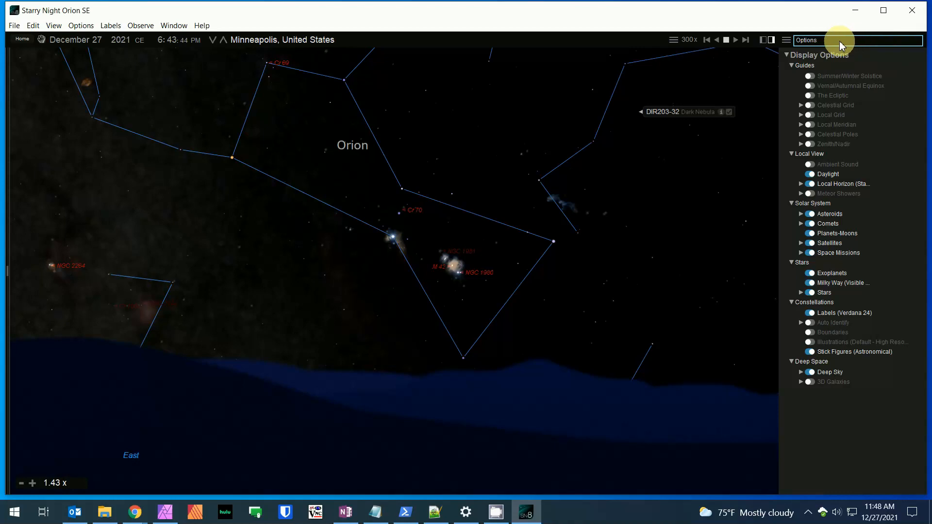
Step: Search for and label the Orion Nebula, then search for 'swan ne'
{"action": "left_click", "coordinate": [787, 40]}
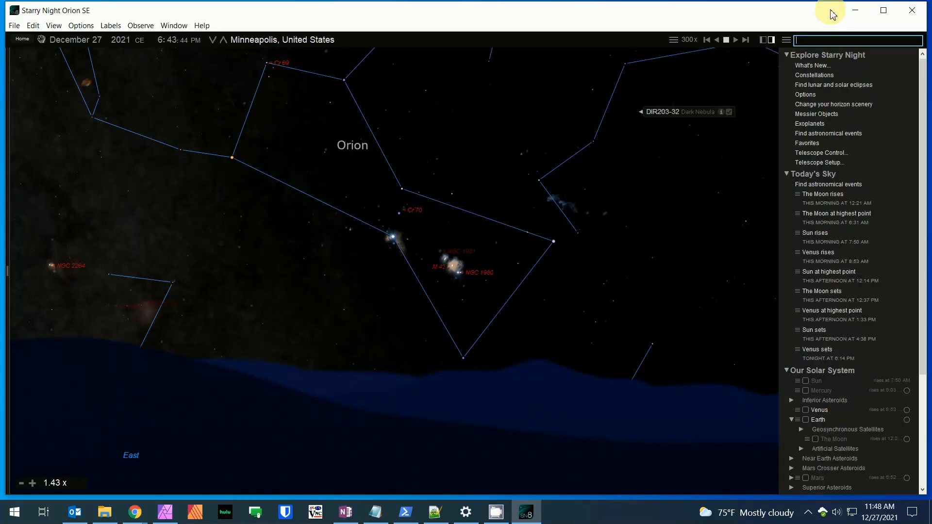
{"action": "type", "text": "orion nebula"}
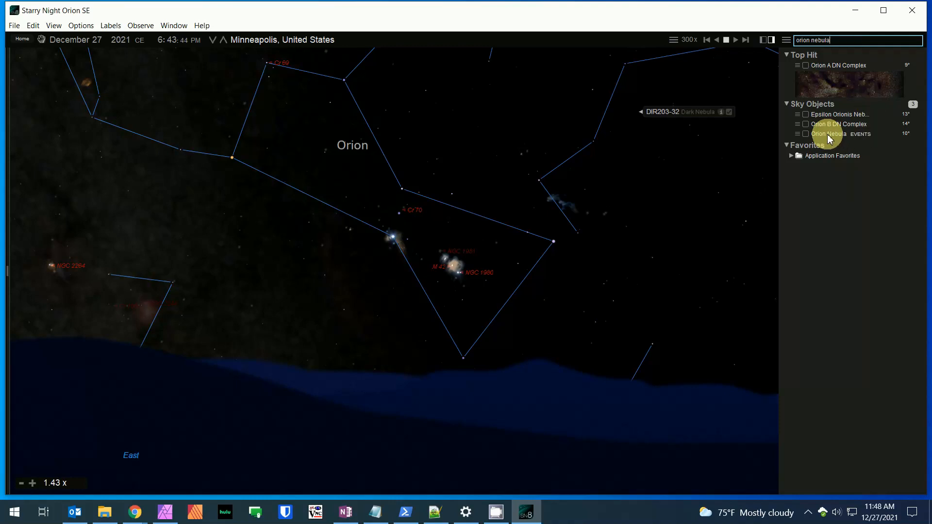
{"action": "left_click", "coordinate": [806, 134]}
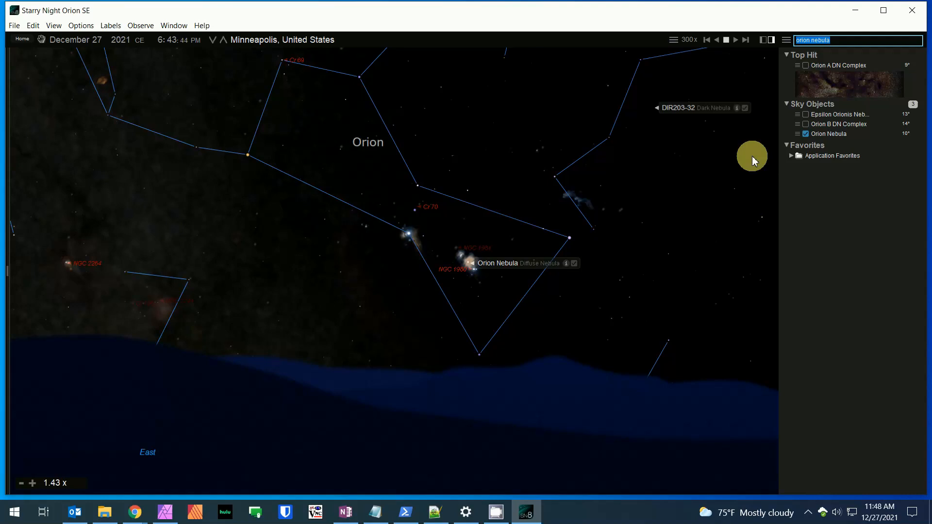
{"action": "type", "text": "swan ne"}
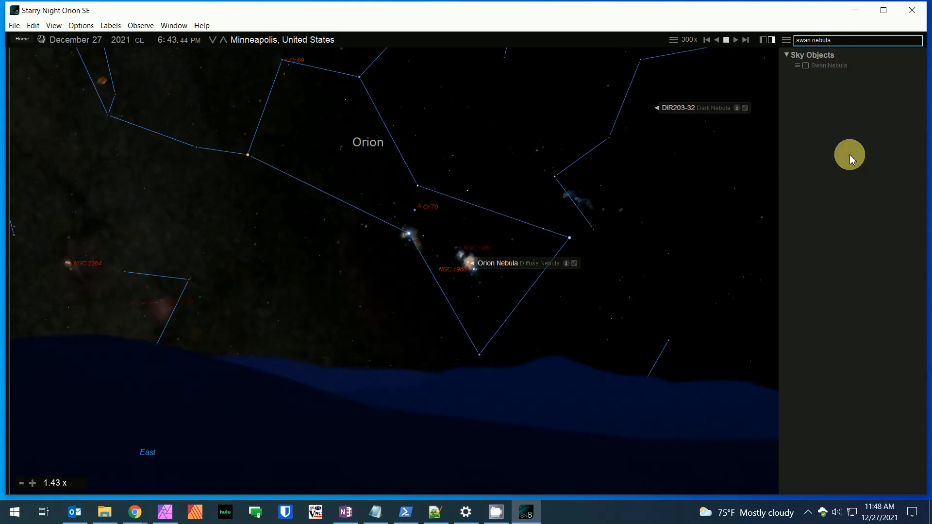
Step: Jump to the Swan Nebula's best time, 12:05 PM December 28, and pan around Sagittarius and Scutum
{"action": "left_click", "coordinate": [805, 65]}
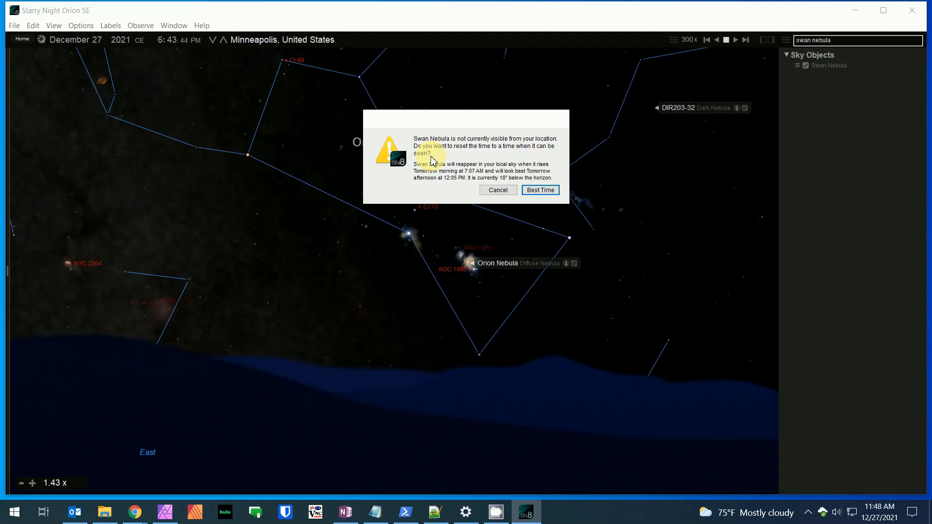
{"action": "mouse_move", "coordinate": [529, 158]}
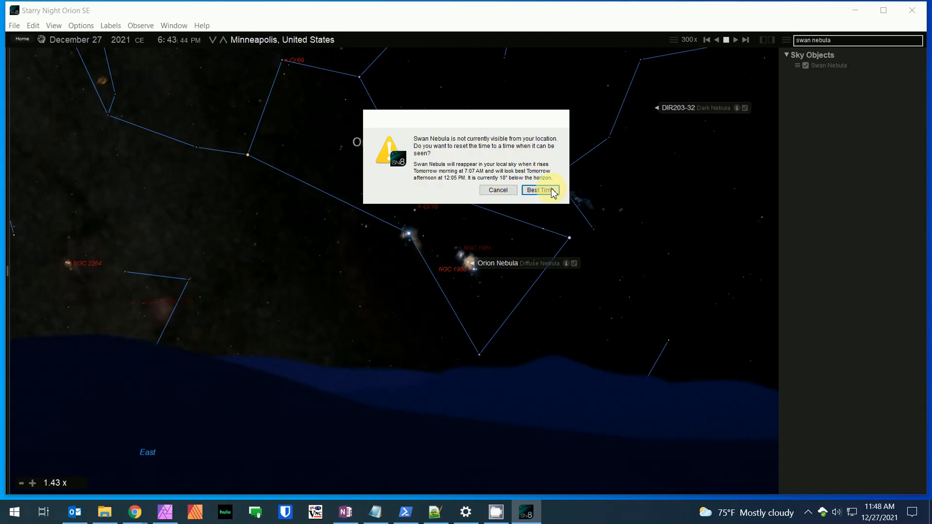
{"action": "left_click", "coordinate": [539, 190]}
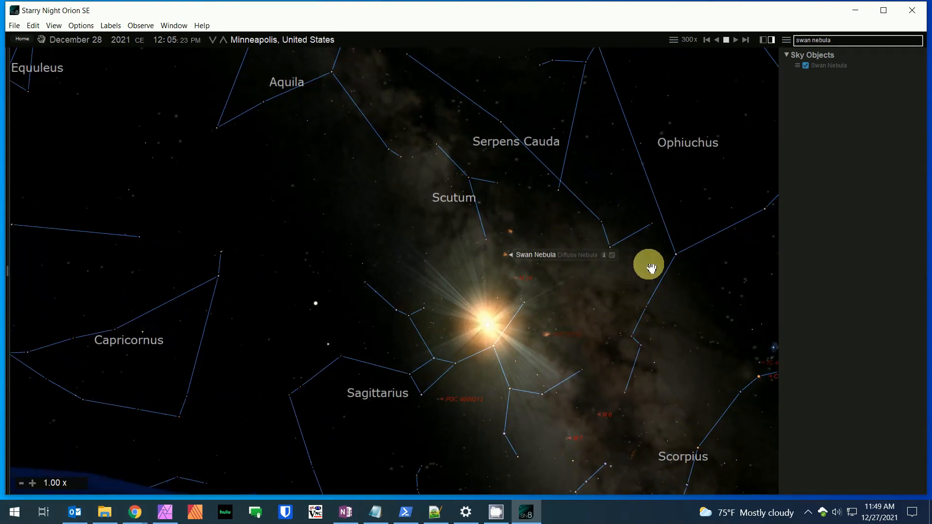
{"action": "left_click_drag", "start_coordinate": [650, 267], "coordinate": [482, 339]}
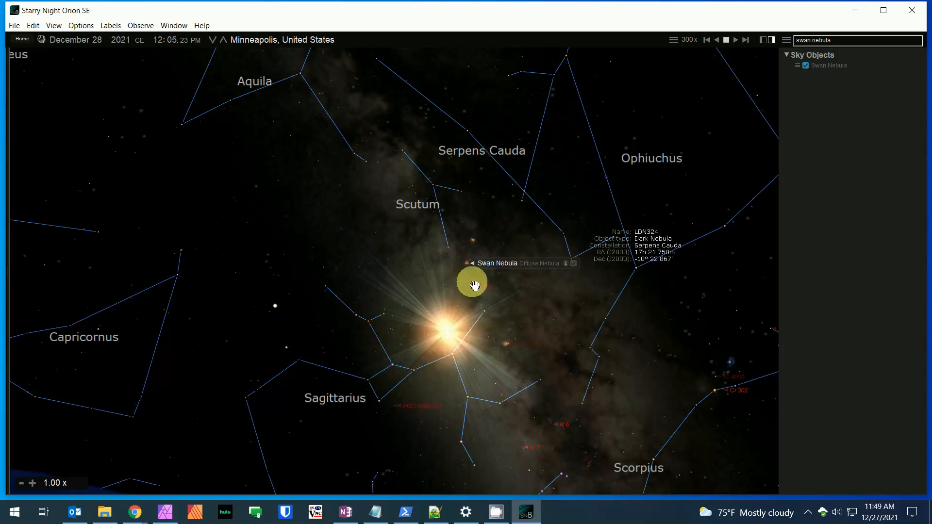
{"action": "left_click_drag", "start_coordinate": [472, 284], "coordinate": [690, 318]}
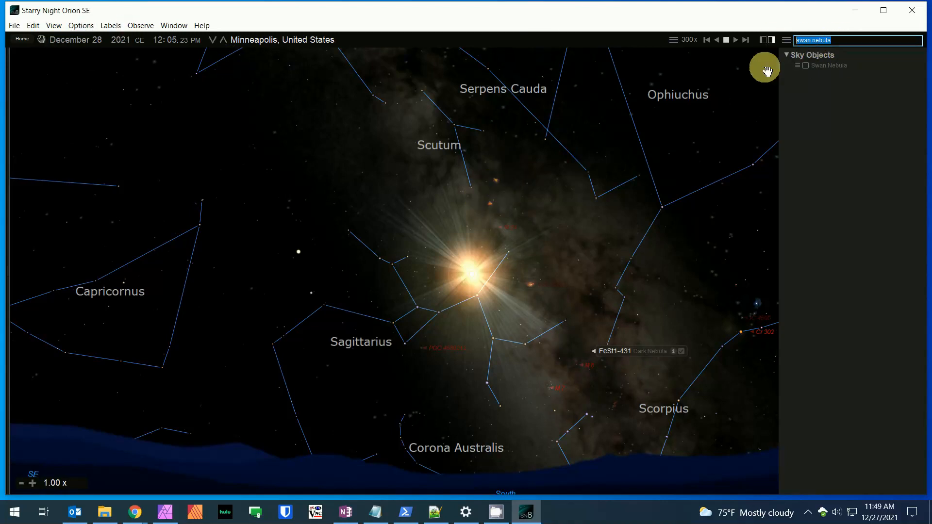
Step: Search 'option', turn off Constellation Illustrations, and scroll down to the deep-sky source catalogs
{"action": "type", "text": "option"}
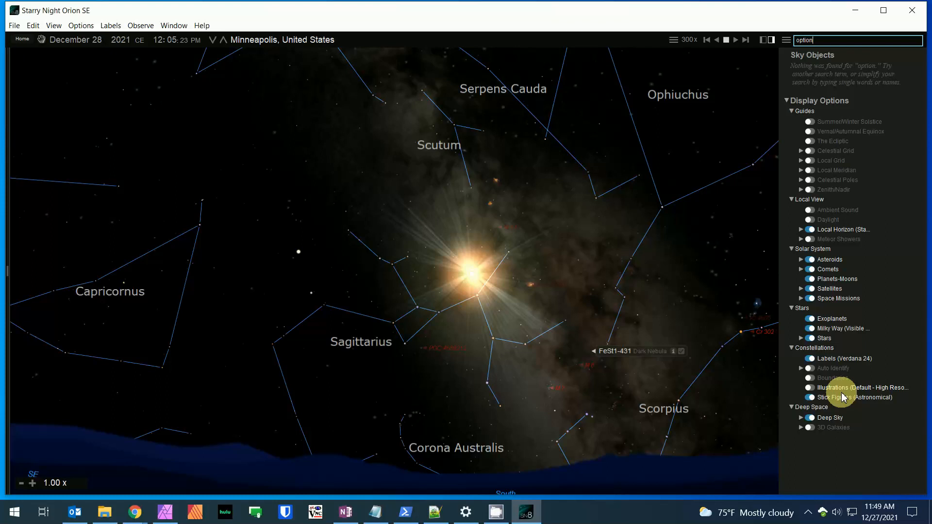
{"action": "left_click", "coordinate": [802, 418]}
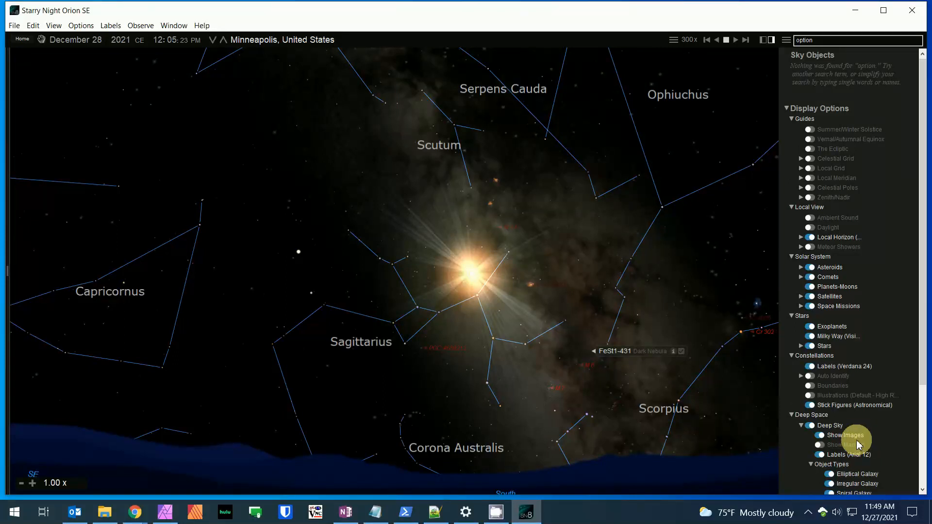
{"action": "scroll", "scroll_direction": "down", "scroll_amount": 3}
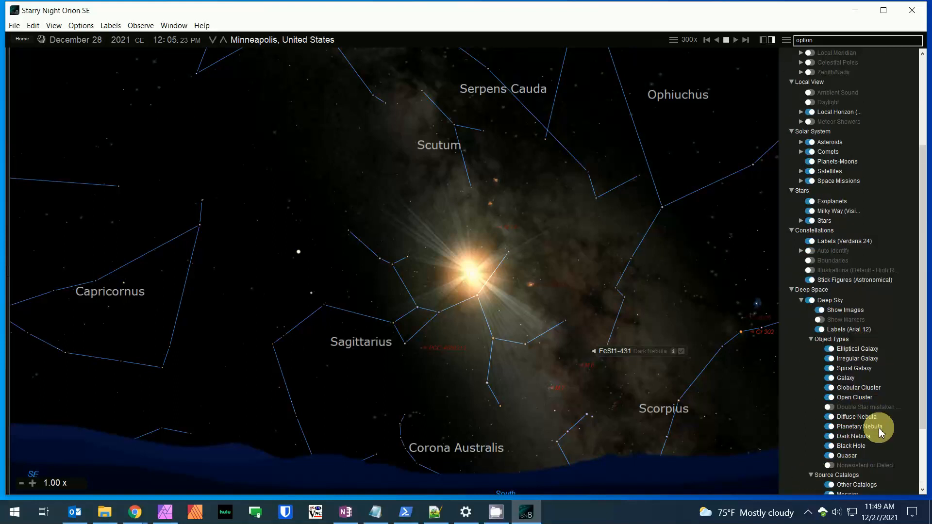
{"action": "scroll", "scroll_direction": "down", "scroll_amount": 3}
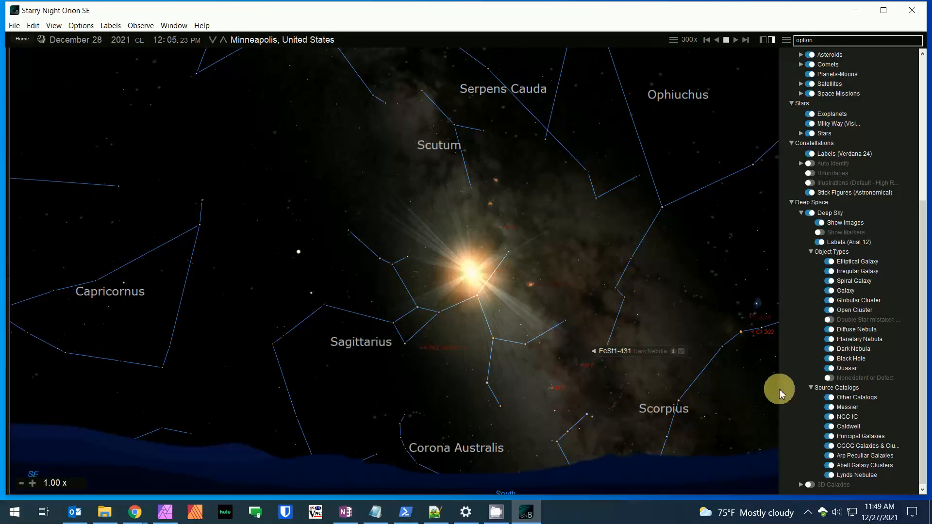
{"action": "mouse_move", "coordinate": [817, 430]}
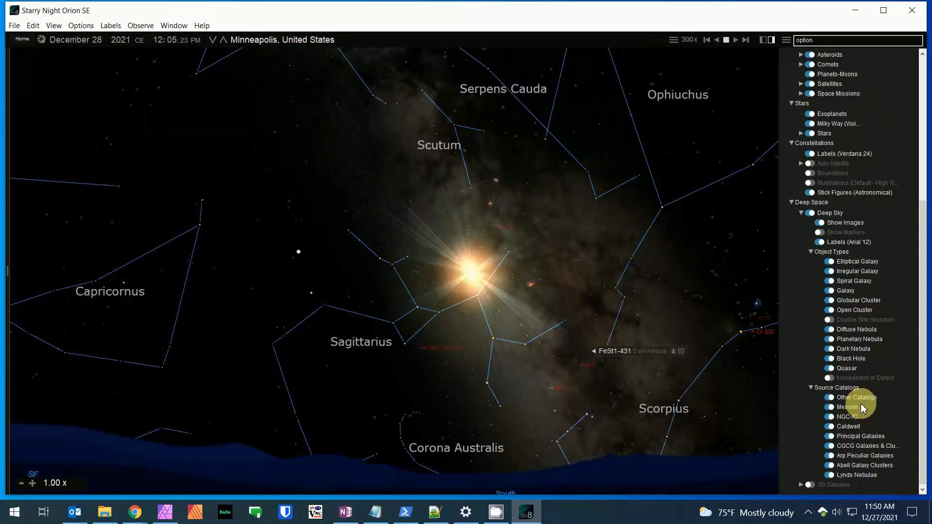
{"action": "mouse_move", "coordinate": [847, 426]}
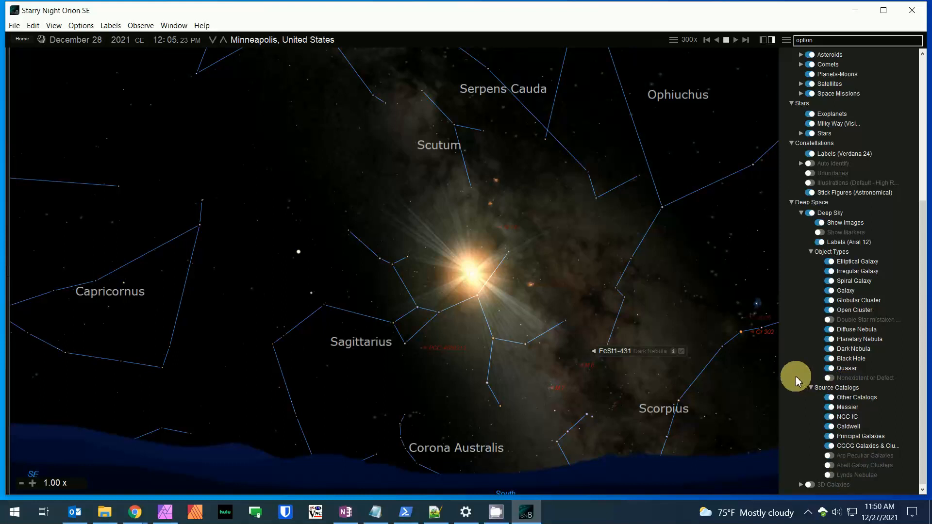
{"action": "mouse_move", "coordinate": [624, 358]}
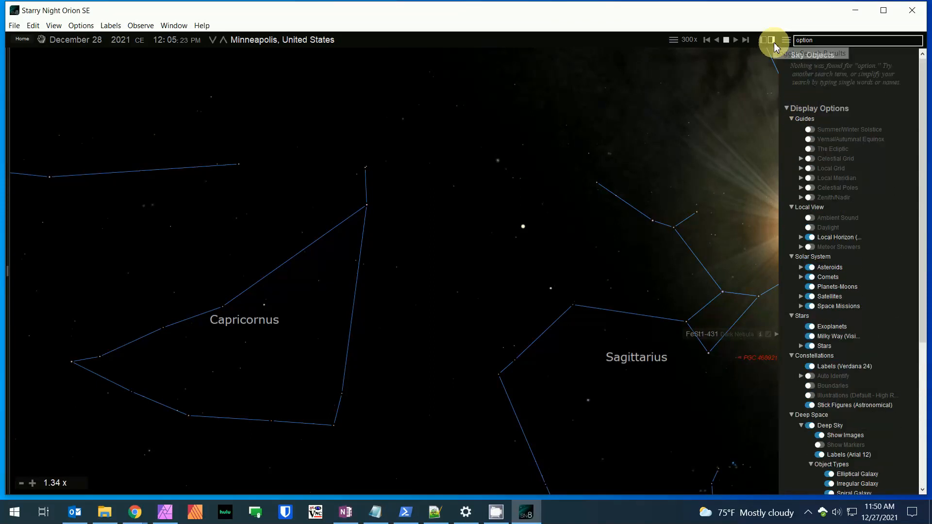
Step: Browse the SkyGuide panel, then hide the left and right panels so the sky fills the window
{"action": "left_click", "coordinate": [768, 40]}
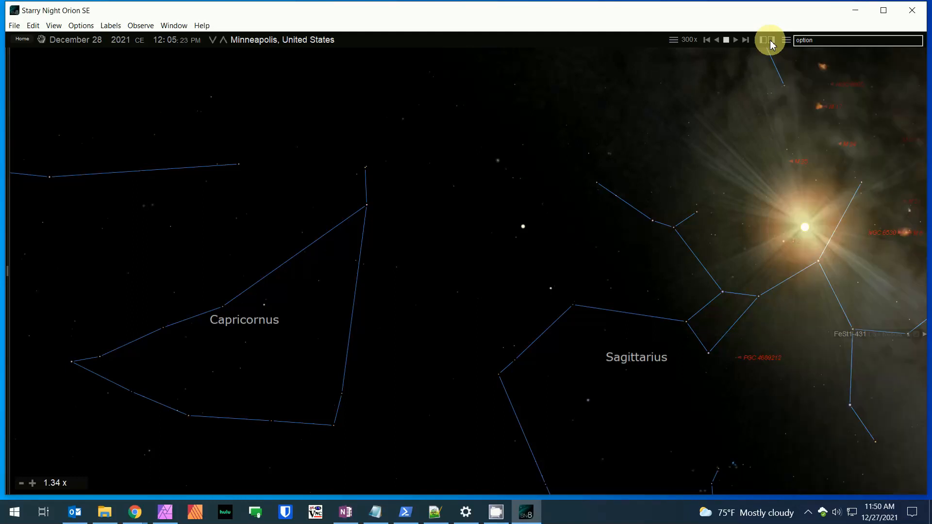
{"action": "left_click", "coordinate": [764, 41]}
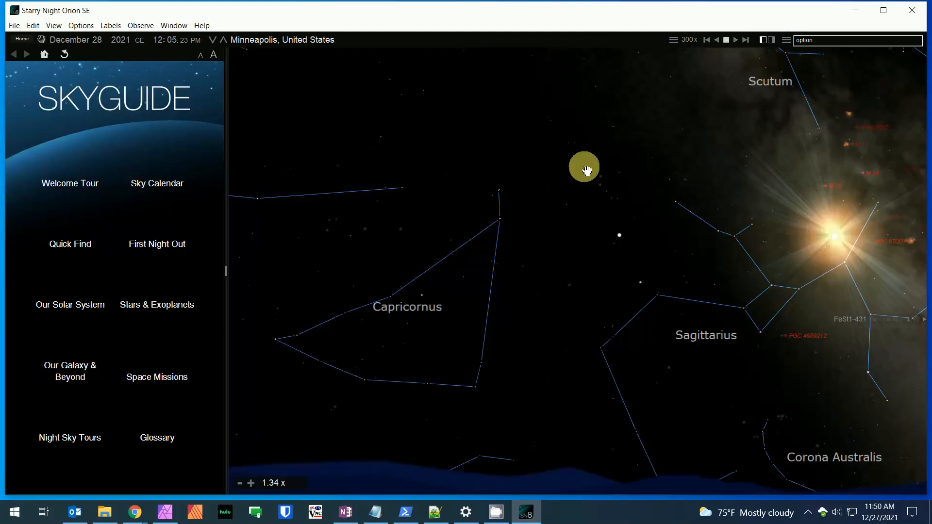
{"action": "left_click", "coordinate": [786, 40]}
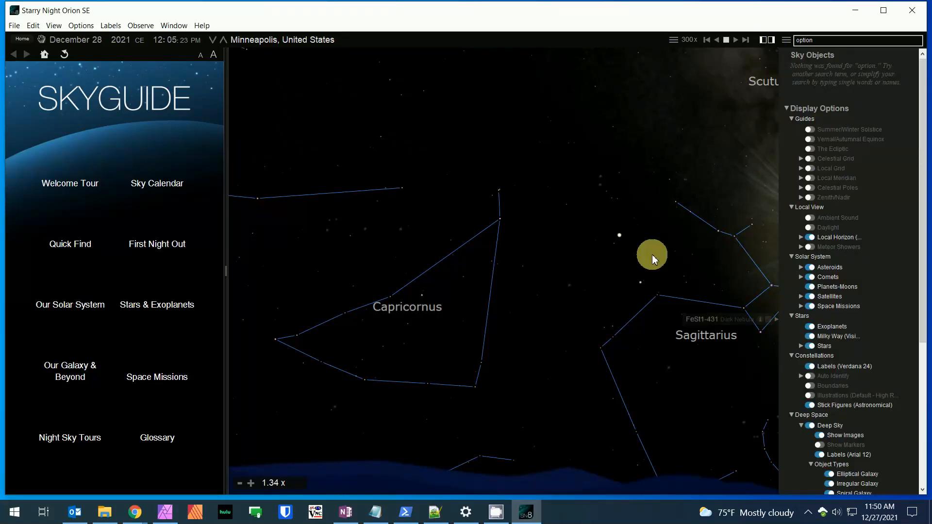
{"action": "mouse_move", "coordinate": [826, 44]}
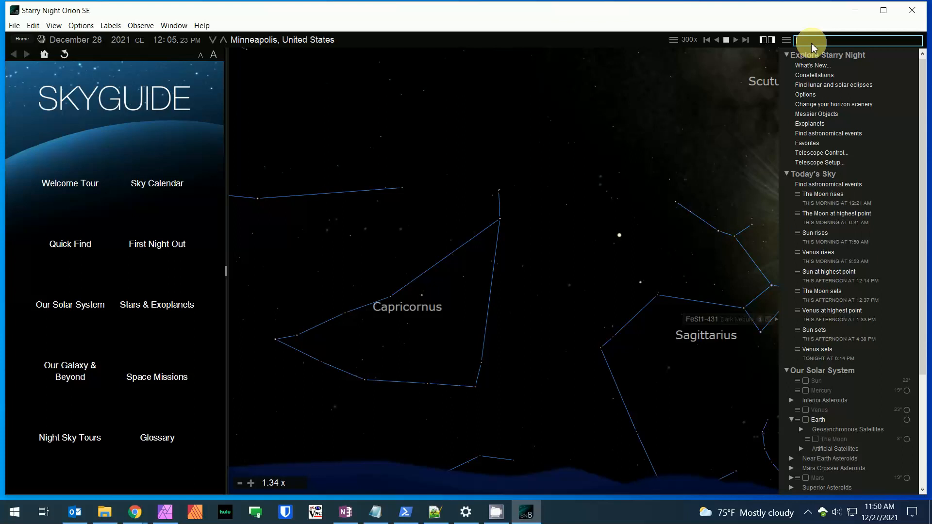
{"action": "mouse_move", "coordinate": [839, 348]}
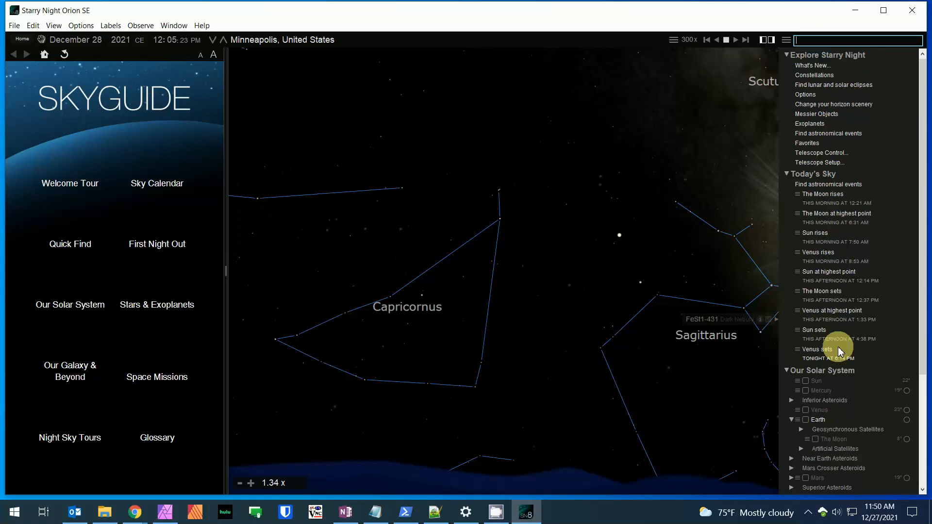
{"action": "mouse_move", "coordinate": [829, 319]}
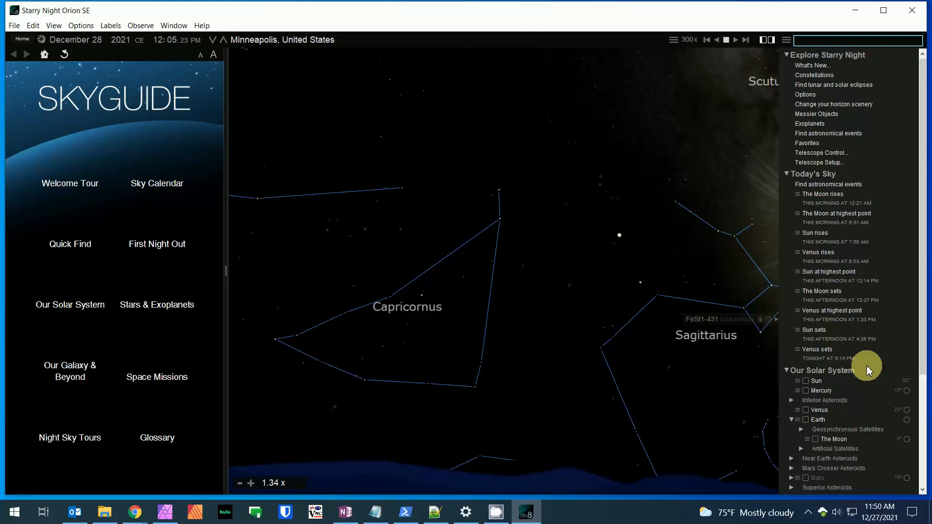
{"action": "mouse_move", "coordinate": [792, 351]}
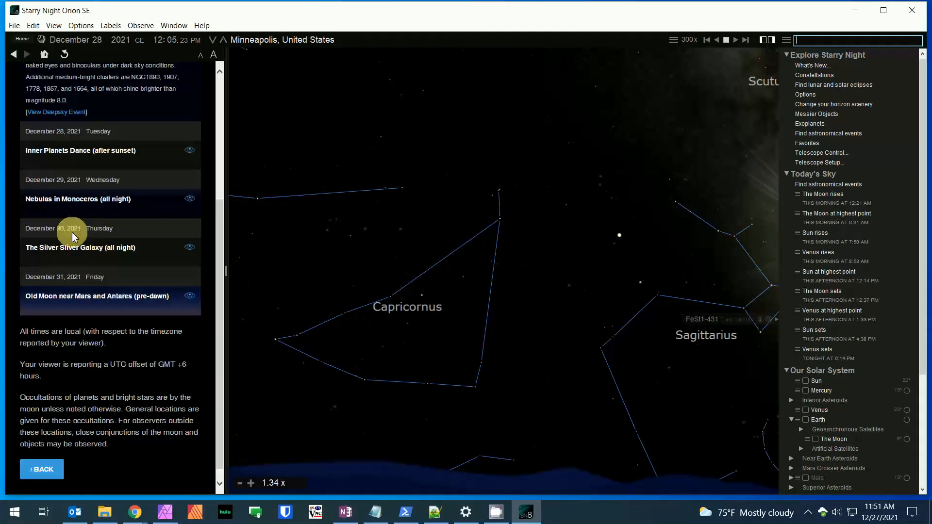
{"action": "scroll", "scroll_direction": "down", "scroll_amount": 3}
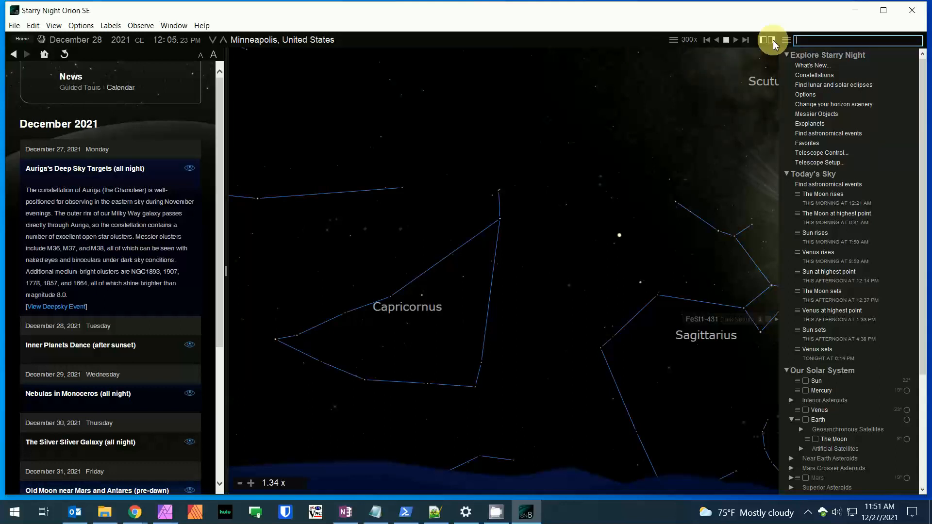
{"action": "left_click", "coordinate": [768, 40]}
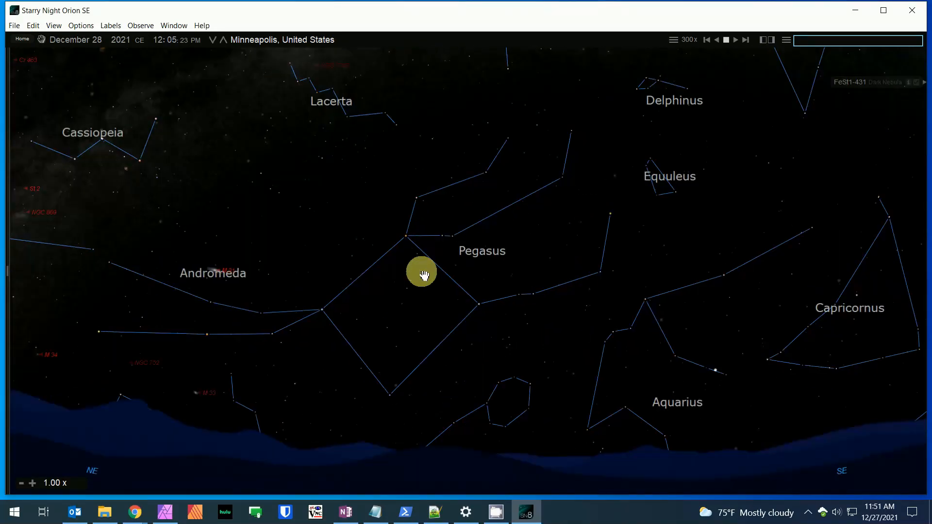
Step: Pan north toward Cassiopeia and Camelopardalis and zoom on the nearby nebulae
{"action": "left_click_drag", "start_coordinate": [422, 273], "coordinate": [520, 229]}
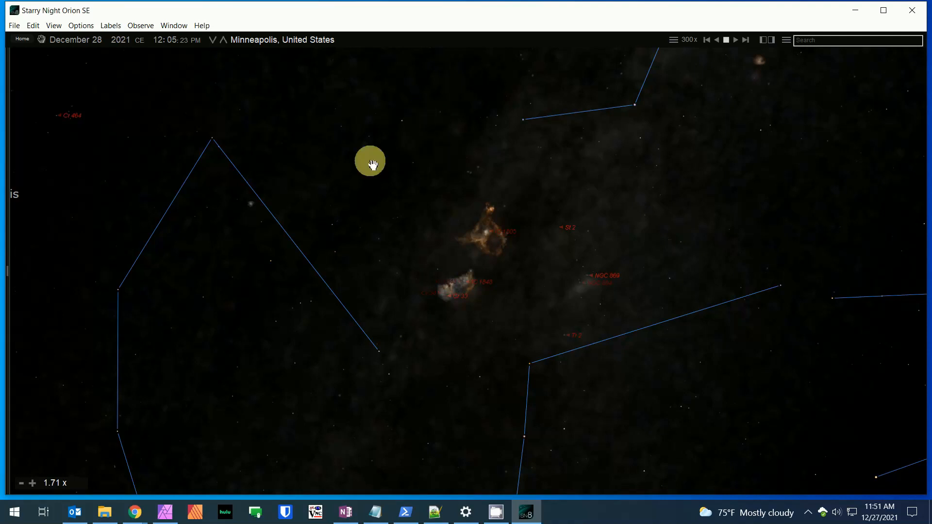
{"action": "mouse_move", "coordinate": [354, 159]}
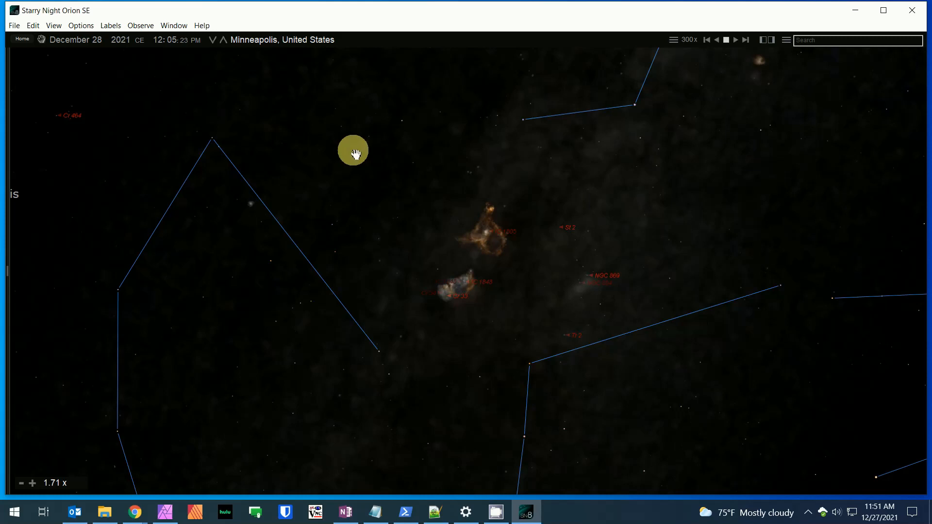
{"action": "scroll", "scroll_direction": "down", "scroll_amount": 3}
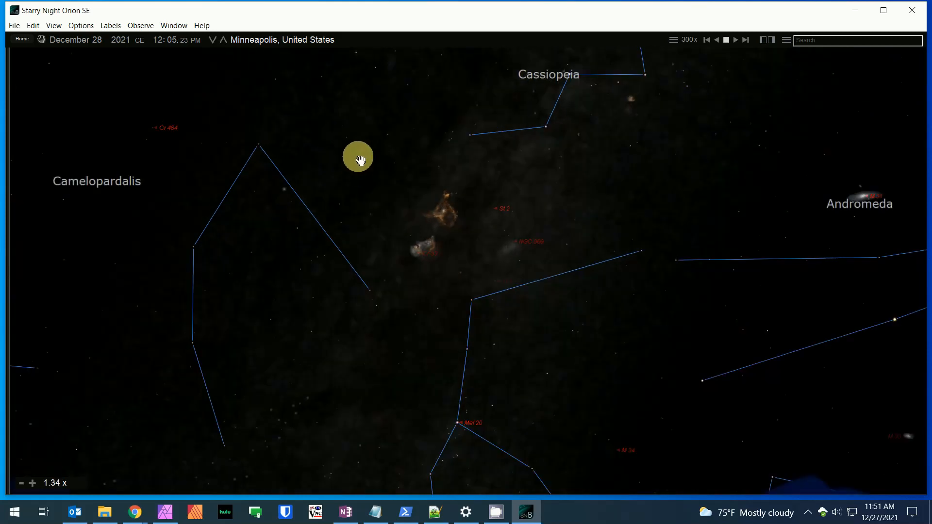
Step: Show the About Starry Night Orion SE window from the Help menu
{"action": "left_click", "coordinate": [201, 25]}
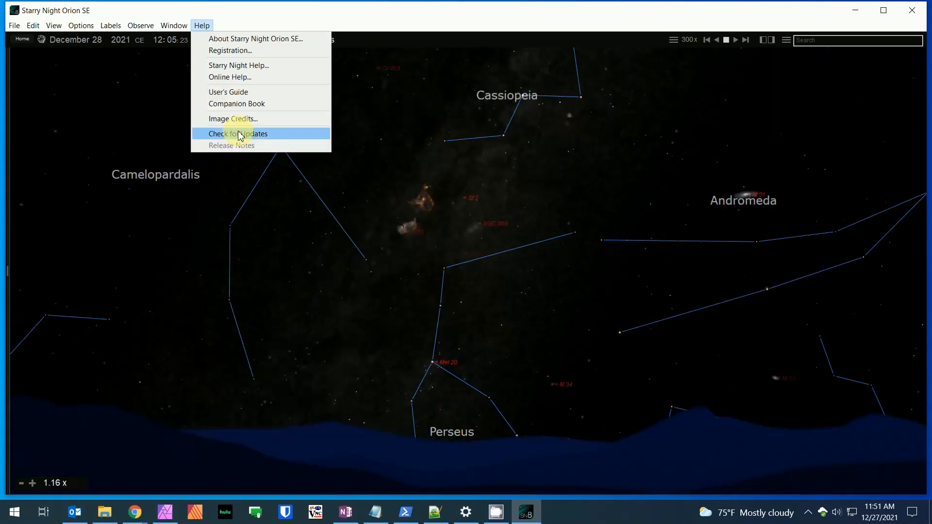
{"action": "mouse_move", "coordinate": [268, 28]}
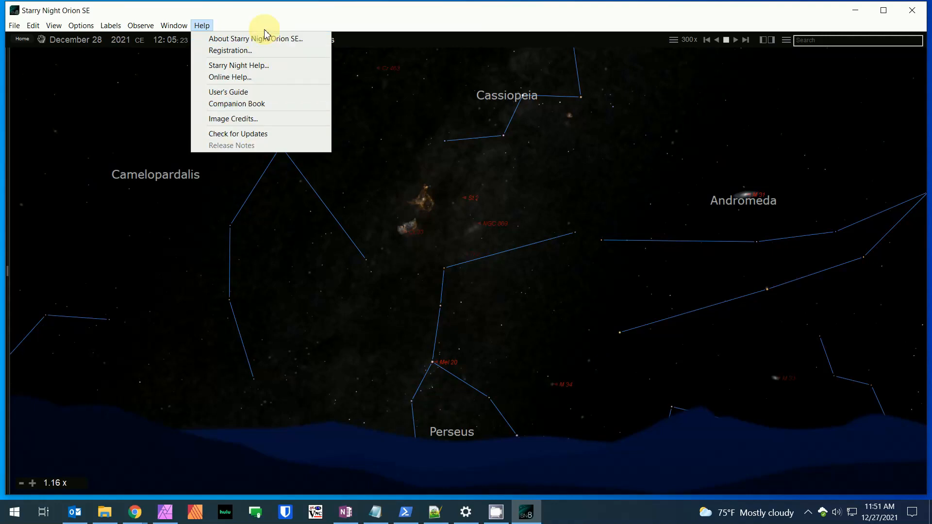
{"action": "left_click", "coordinate": [256, 39]}
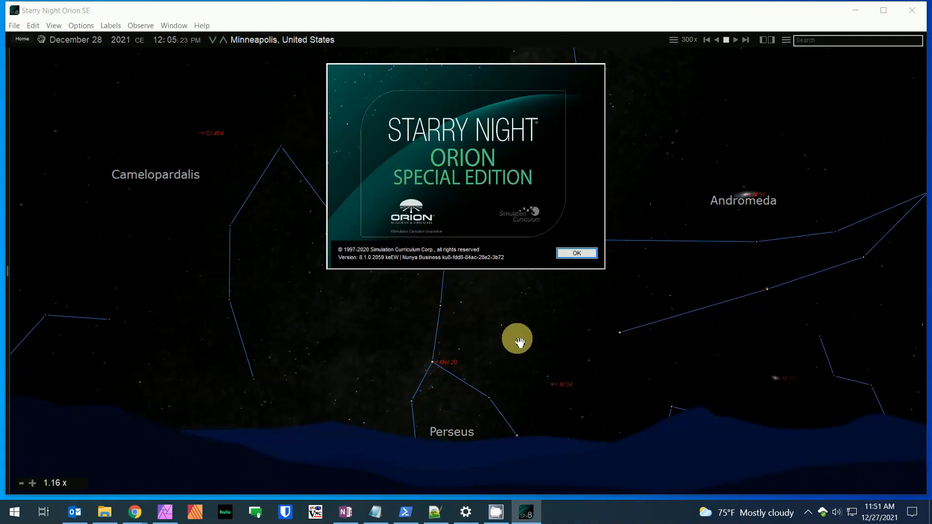